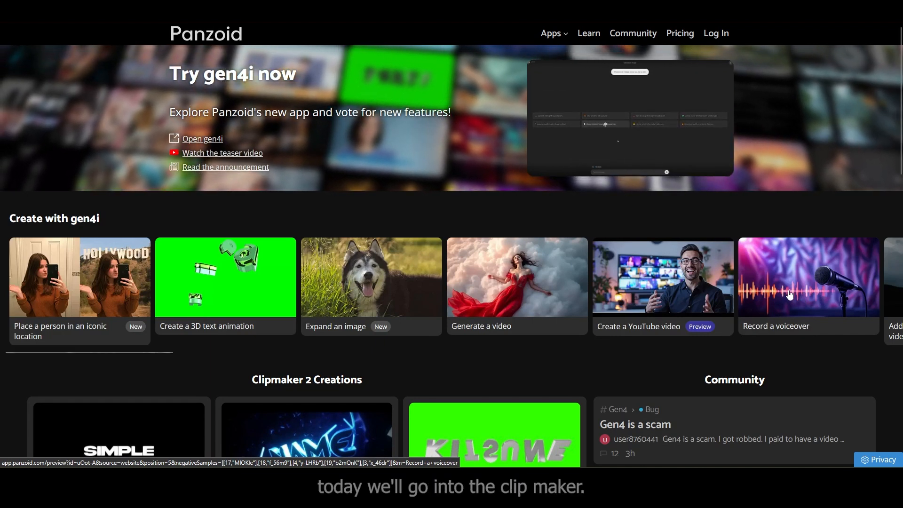
Reveal the Panzoid apps list from the top navigation on panzoid.com
left_click(550, 33)
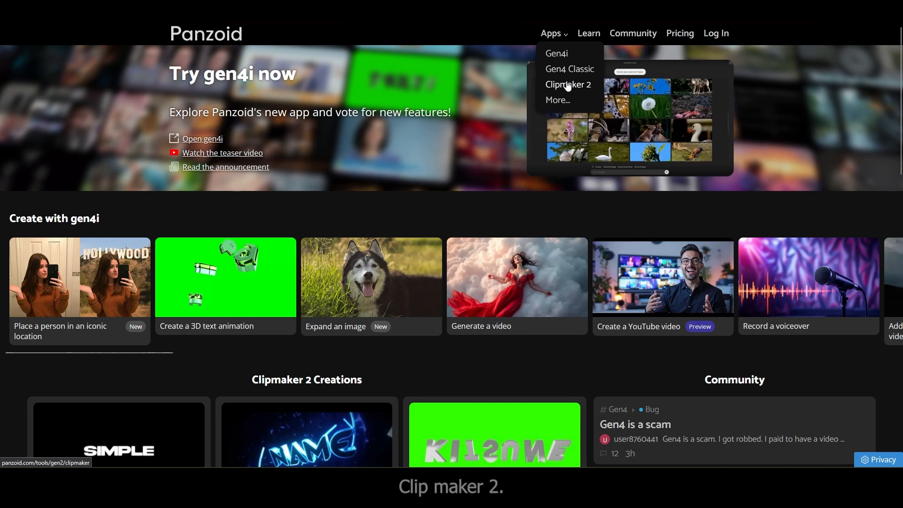
Enter the Clipmaker 2 editor and orbit around its empty 3D grid scene
left_click(569, 84)
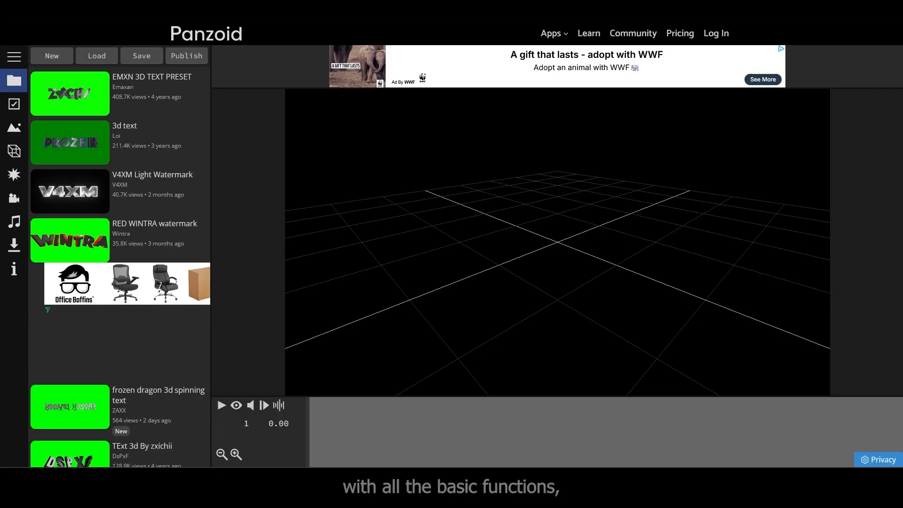
mouse_move(597, 169)
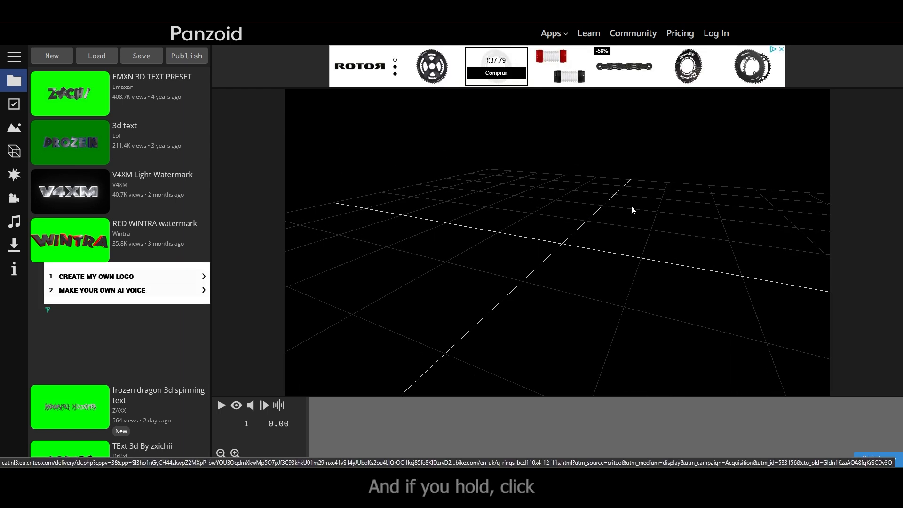
left_click_drag(632, 210, 590, 180)
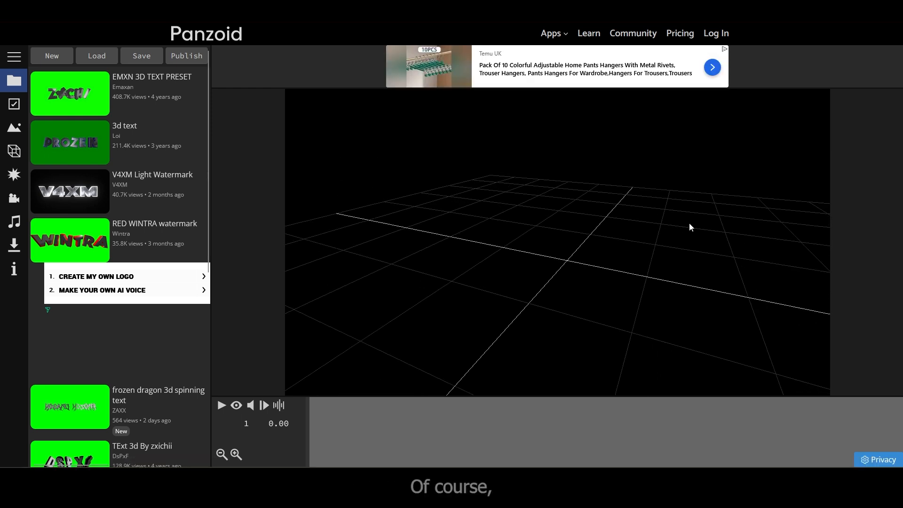
mouse_move(79, 191)
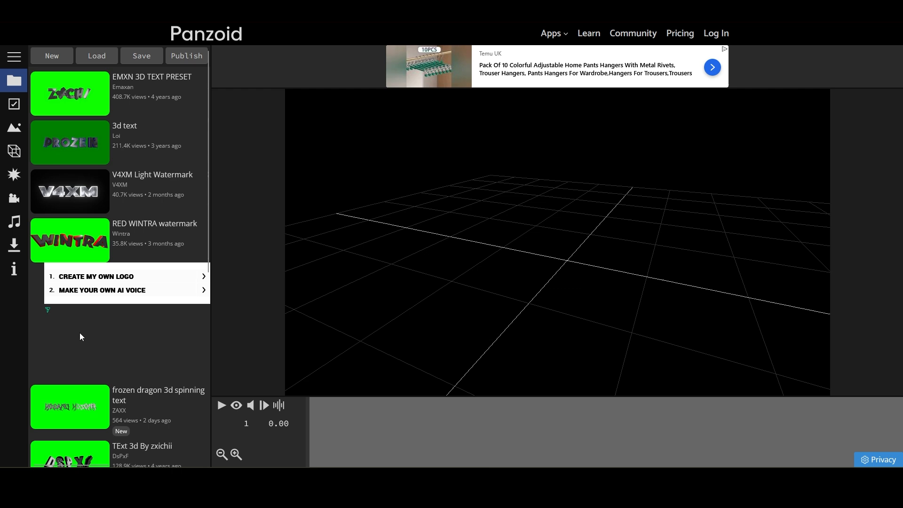
mouse_move(52, 56)
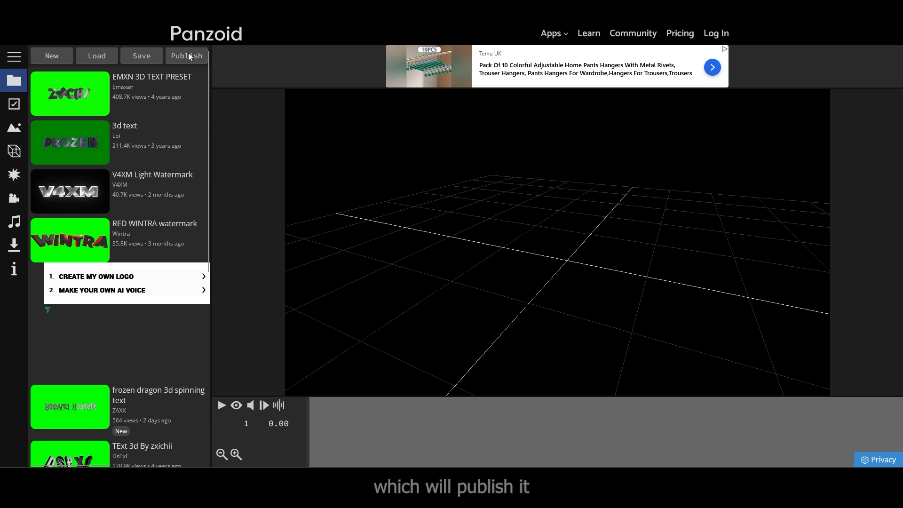
mouse_move(147, 115)
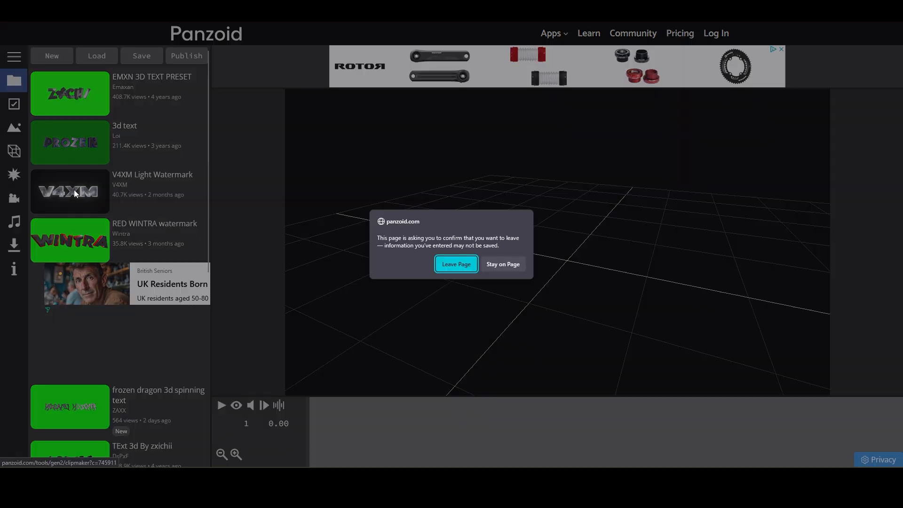
Load the V4XM Light Watermark creation, play and pause its text animation, then preview through the render camera
left_click(455, 263)
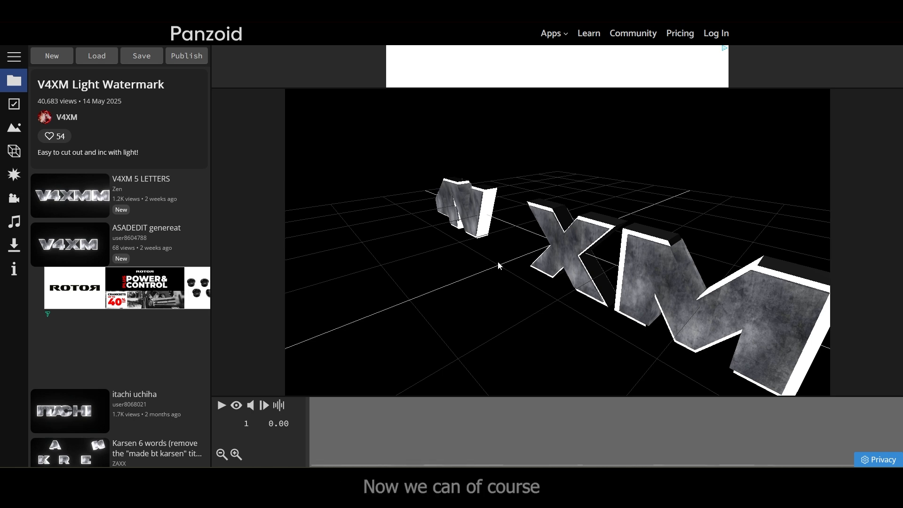
mouse_move(306, 337)
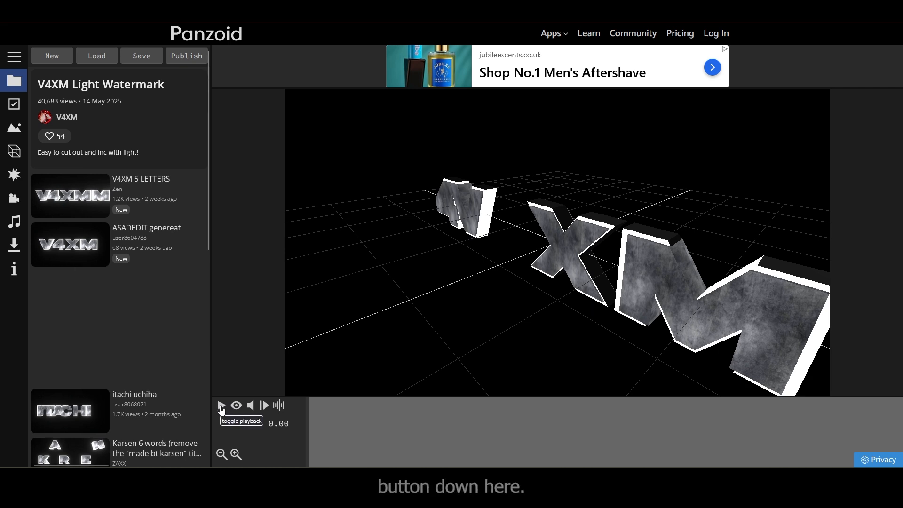
left_click(222, 404)
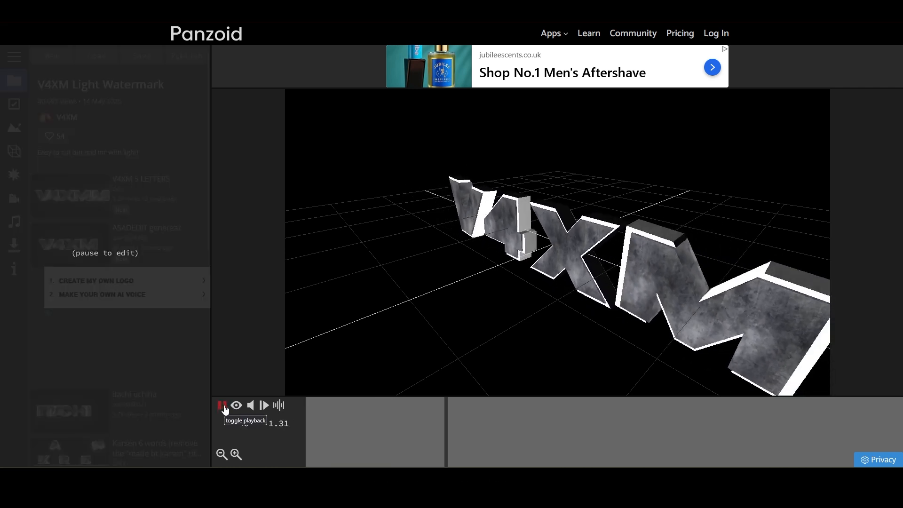
left_click(222, 405)
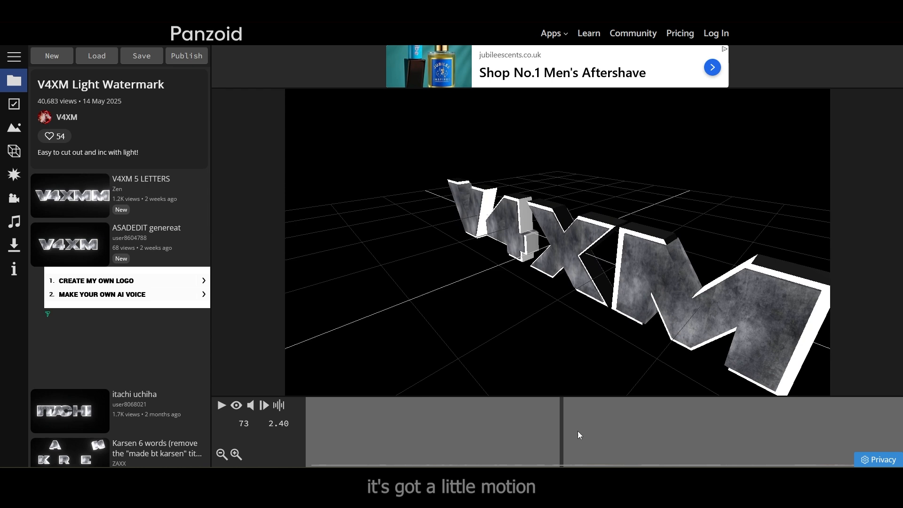
mouse_move(537, 294)
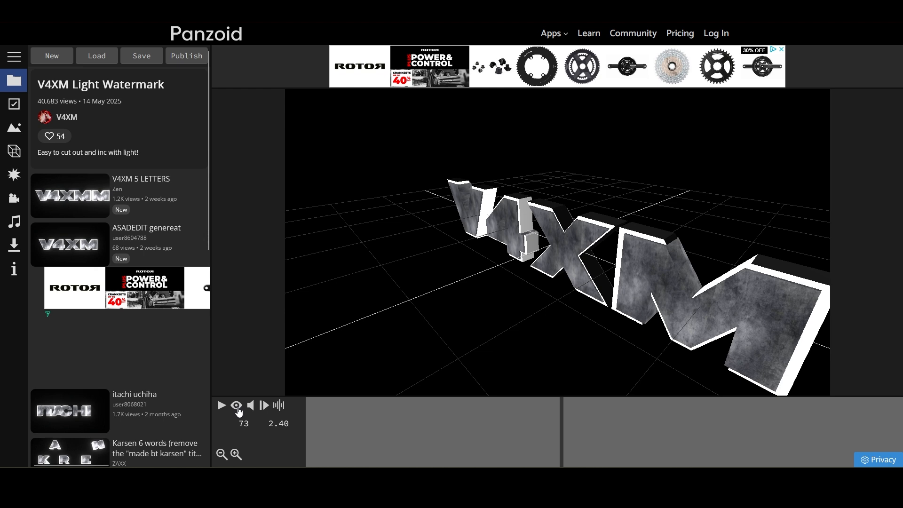
left_click(237, 405)
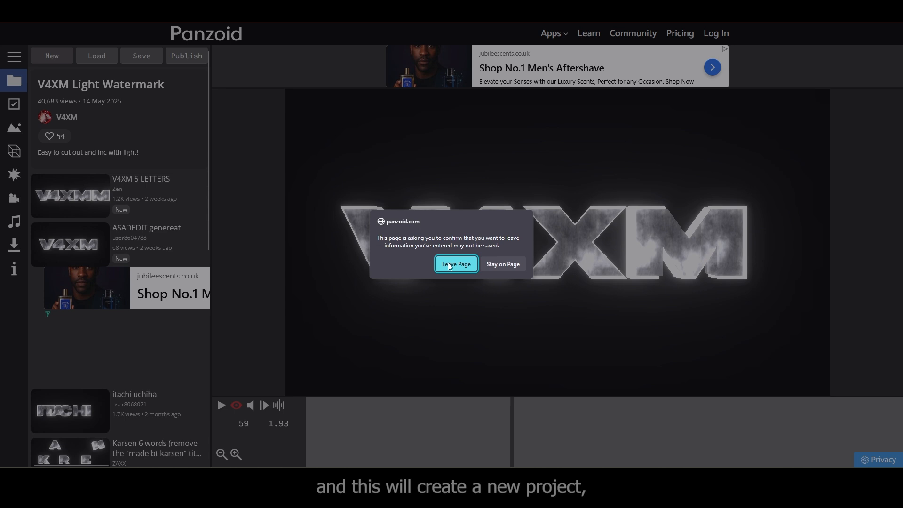
Discard the project for a blank one set to 1920x1080 (1080p) with a 9-second length
left_click(455, 263)
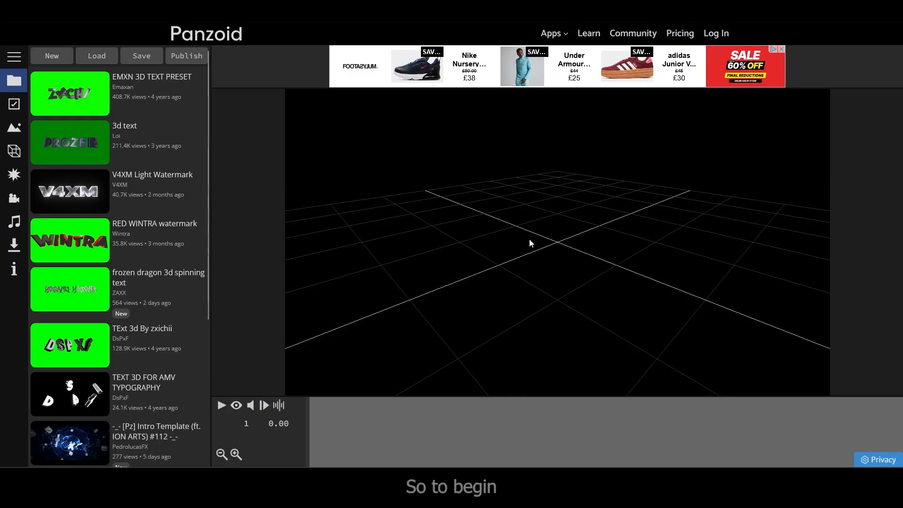
left_click(14, 104)
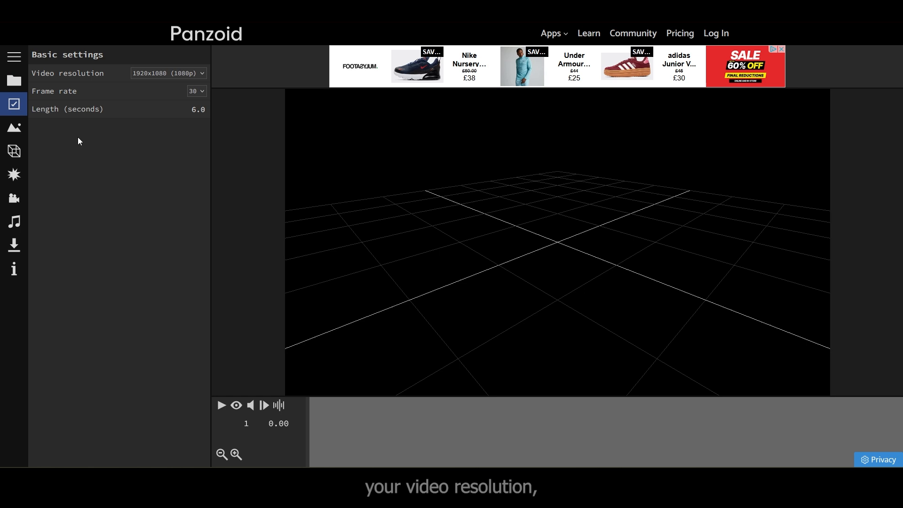
mouse_move(115, 104)
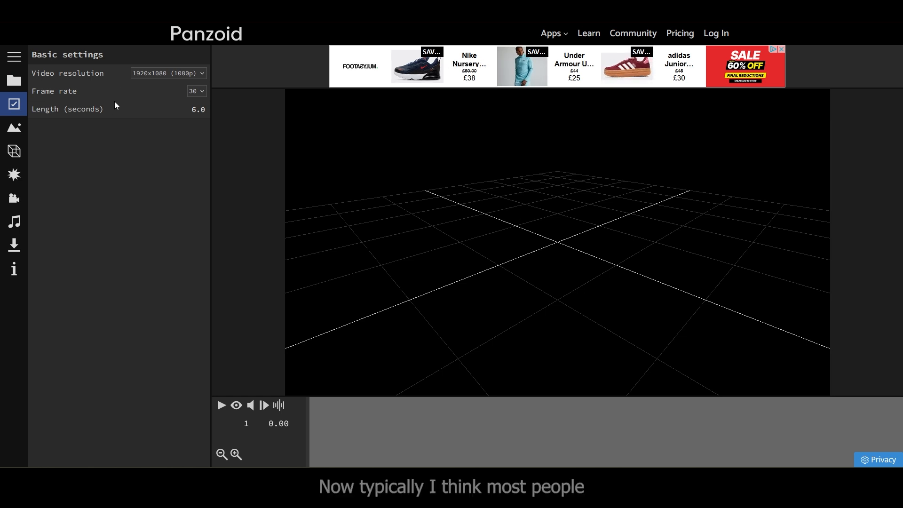
left_click(168, 73)
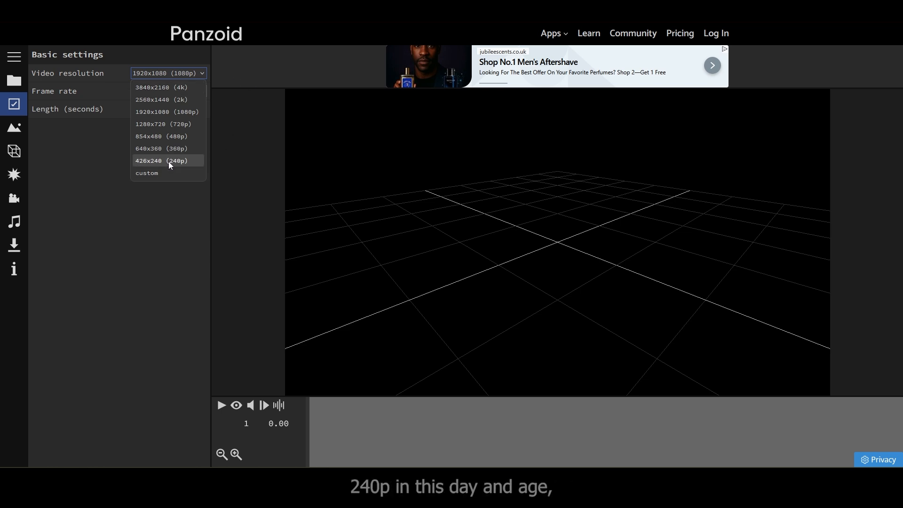
left_click(165, 111)
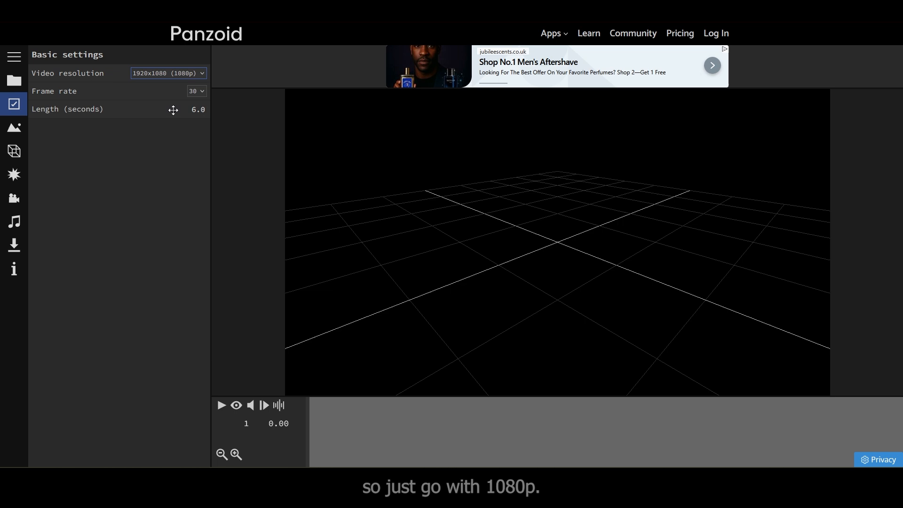
left_click(196, 91)
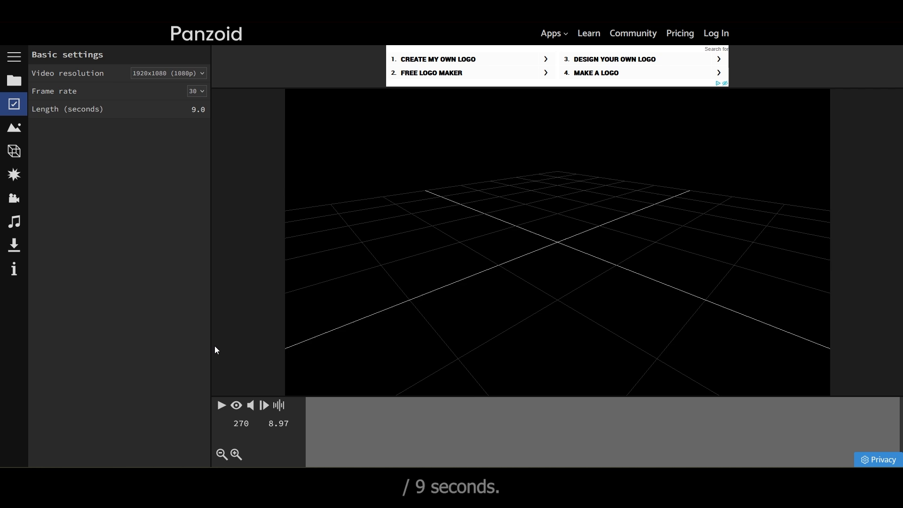
mouse_move(14, 128)
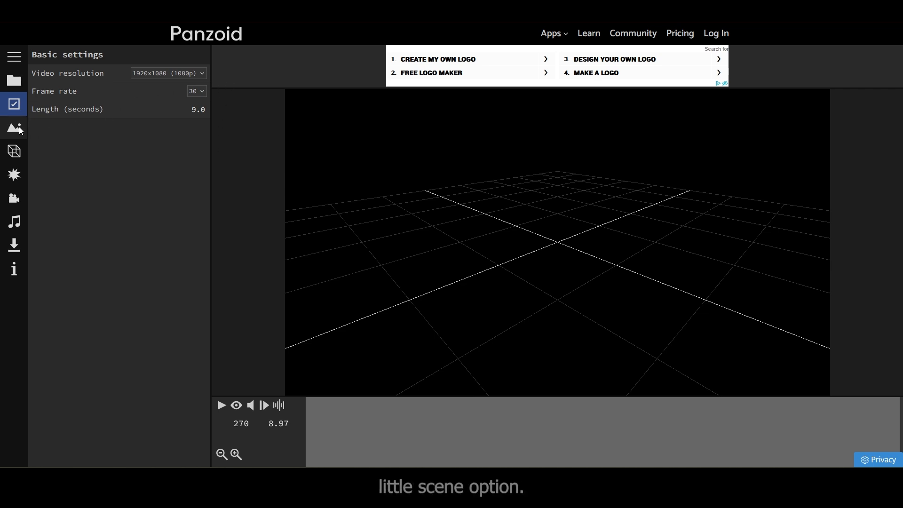
Try dark stormy and full moon skies, then apply images to a custom skybox
left_click(14, 128)
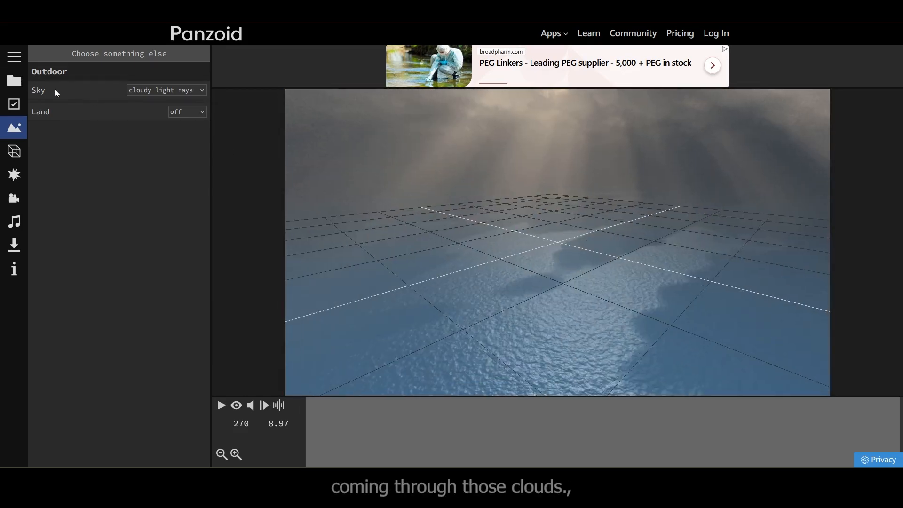
left_click(165, 90)
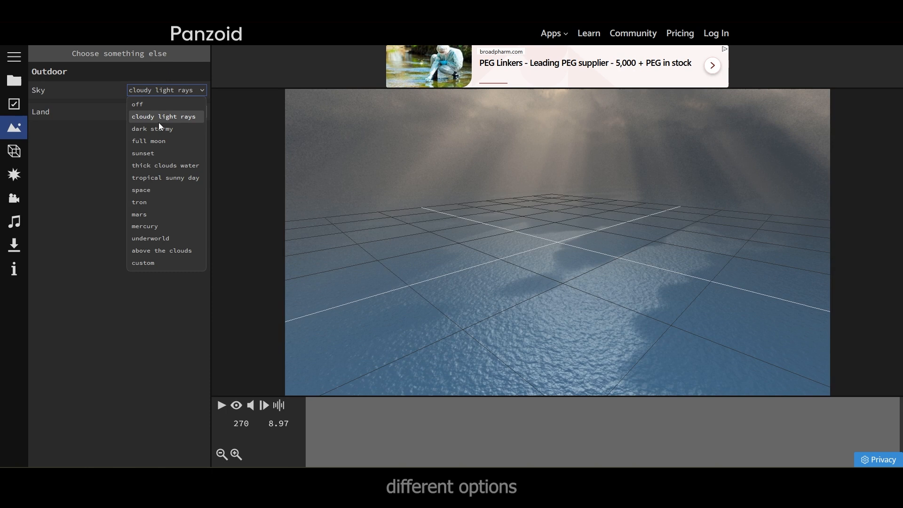
left_click(152, 129)
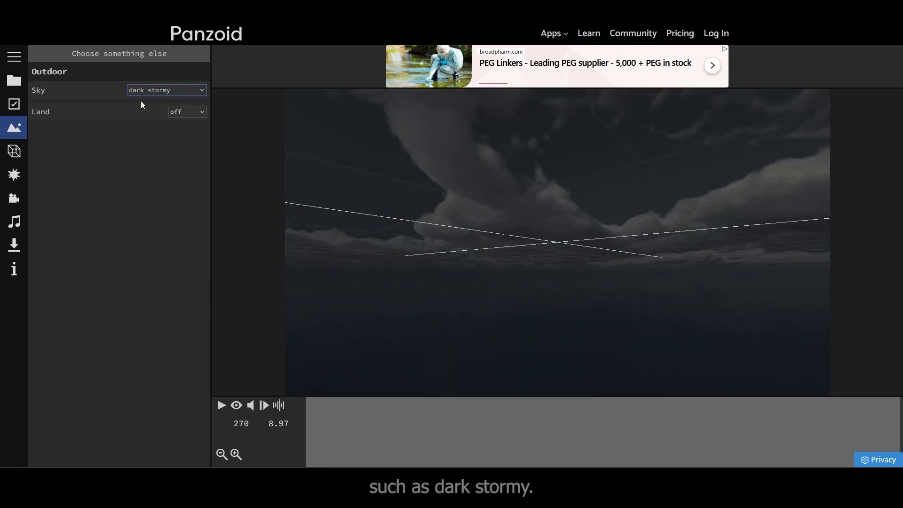
left_click(166, 90)
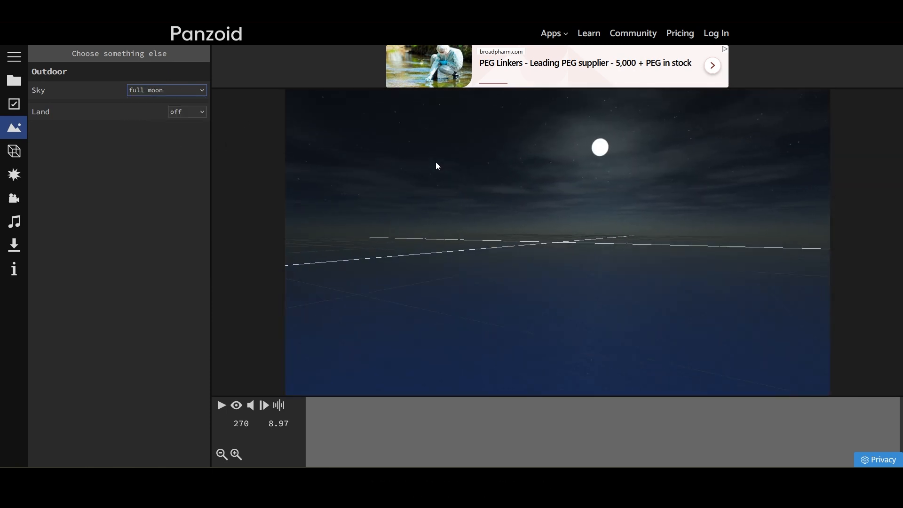
left_click(165, 90)
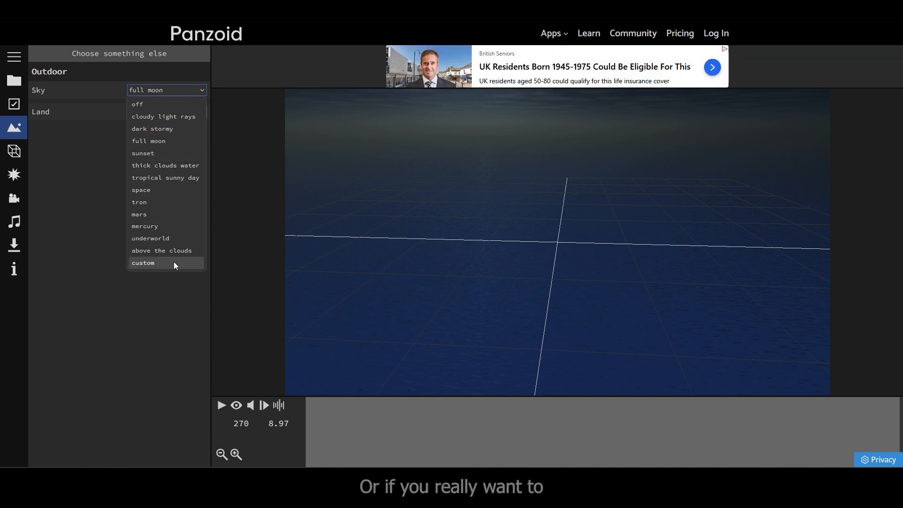
left_click(143, 262)
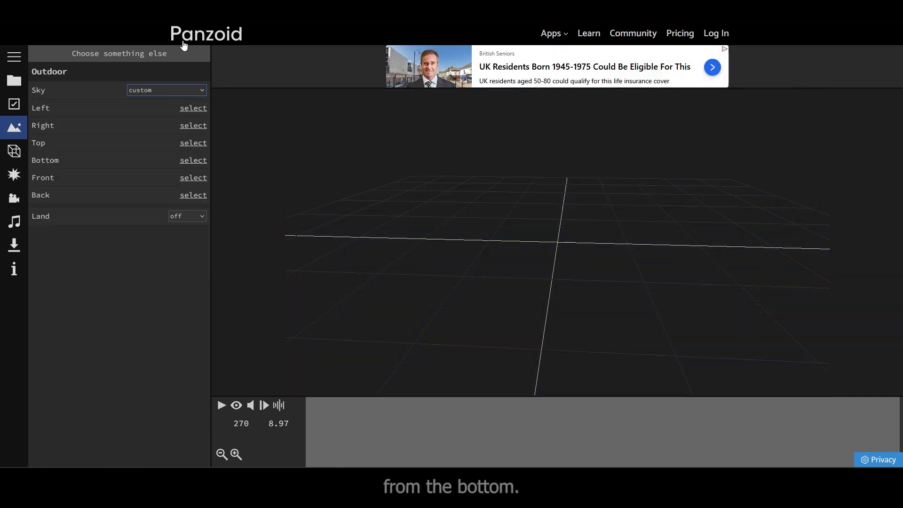
mouse_move(116, 121)
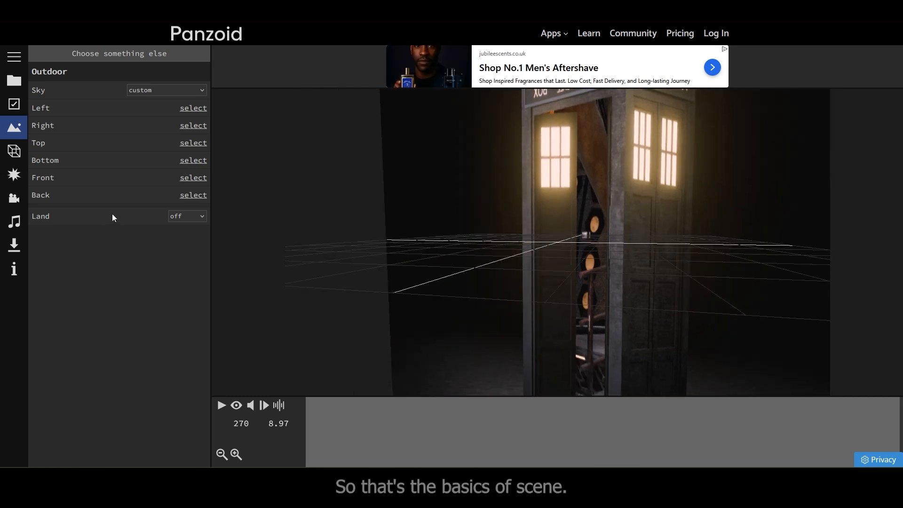
mouse_move(65, 227)
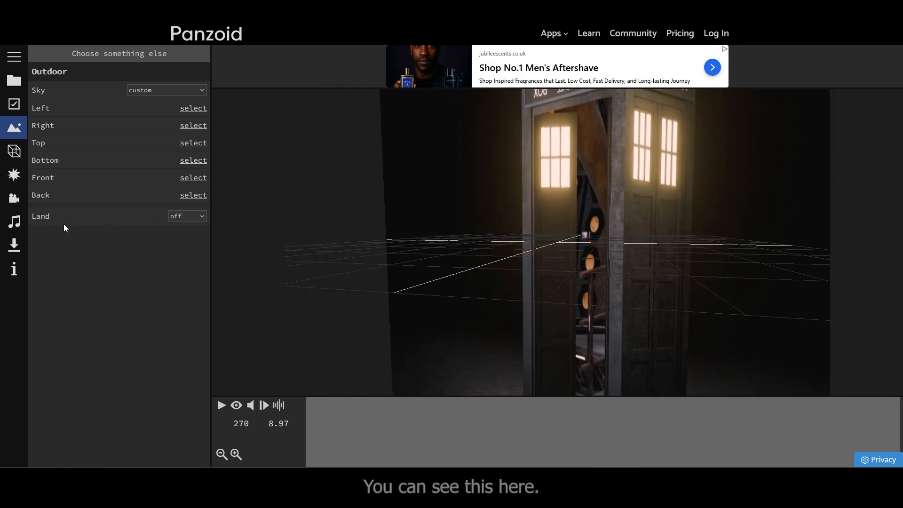
Switch the scene's land to flat and then to terrain ground
left_click(186, 216)
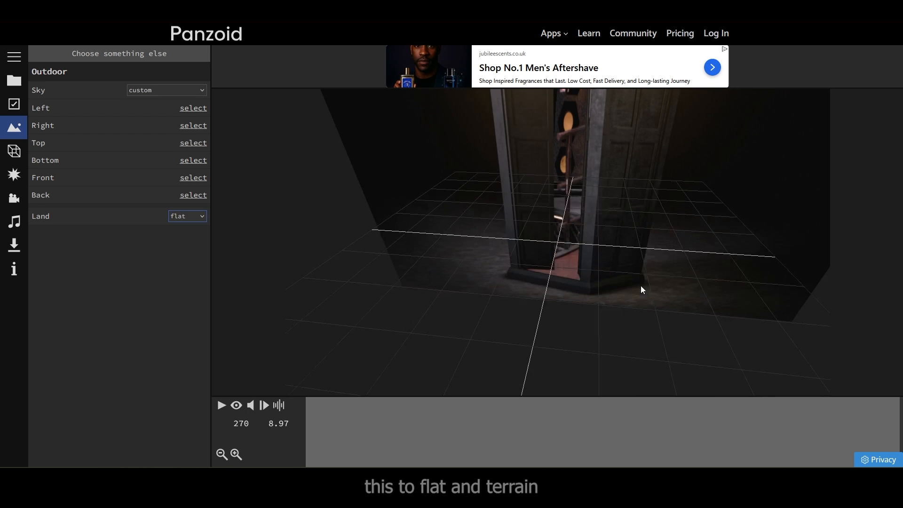
left_click(186, 215)
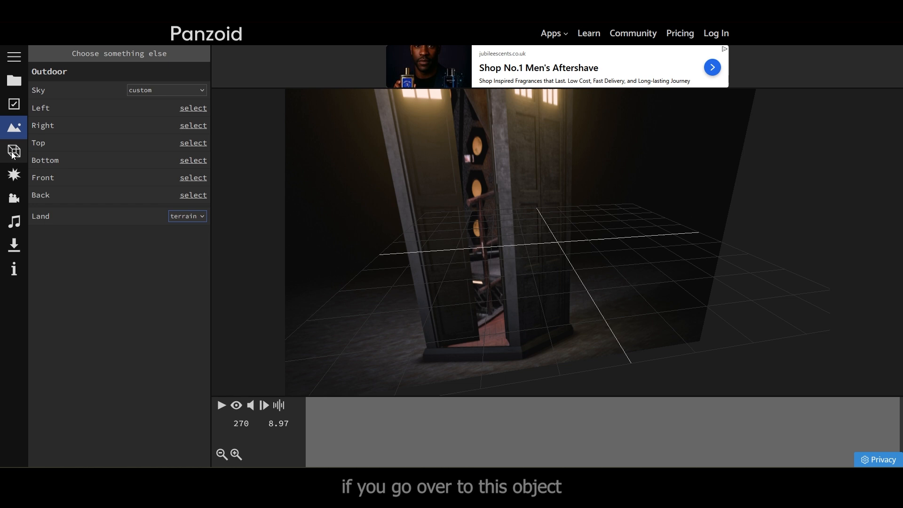
Add a new Shape object of type Box to the scene
left_click(14, 151)
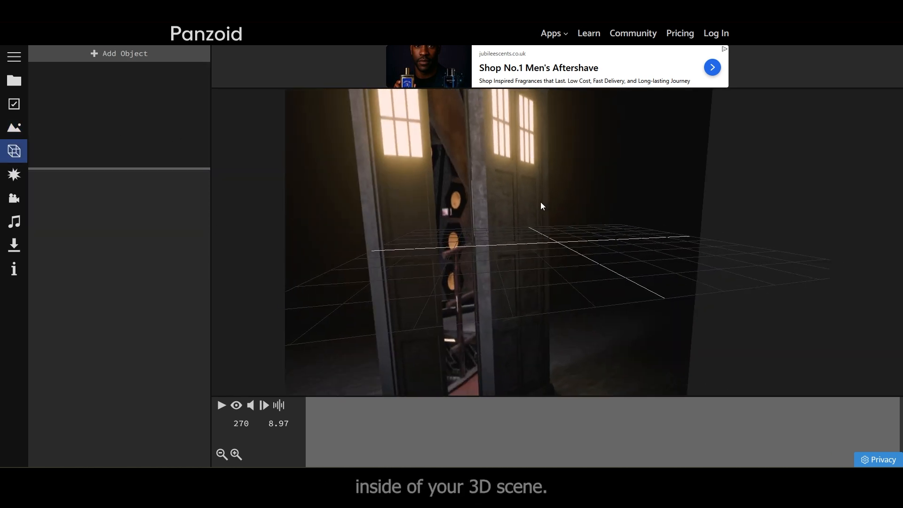
left_click(118, 53)
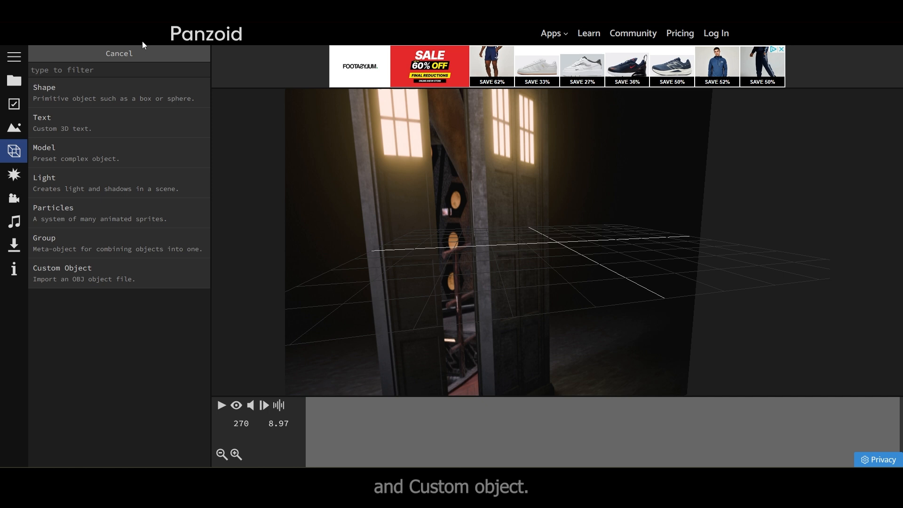
mouse_move(85, 100)
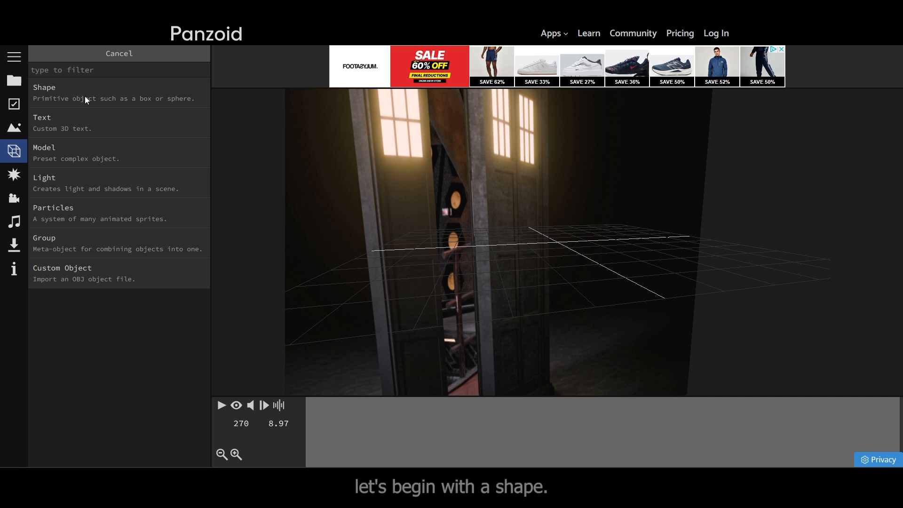
left_click(44, 86)
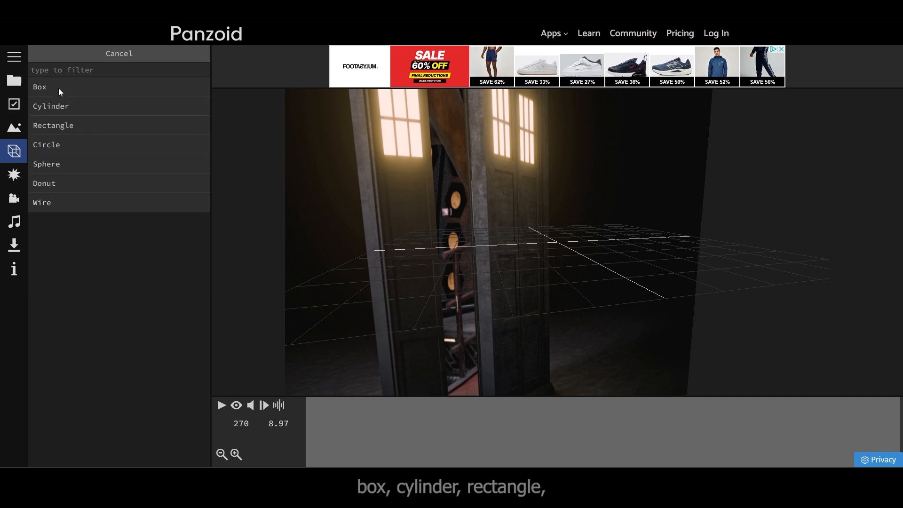
mouse_move(40, 201)
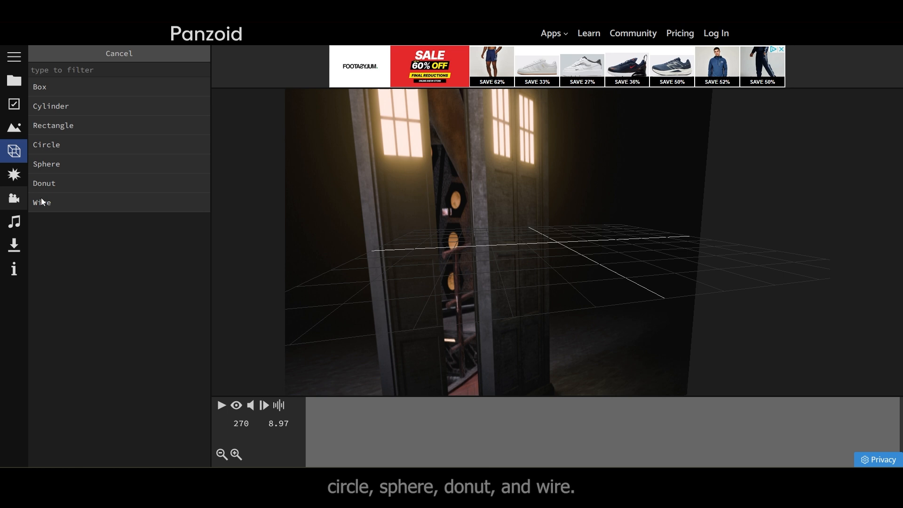
left_click(39, 87)
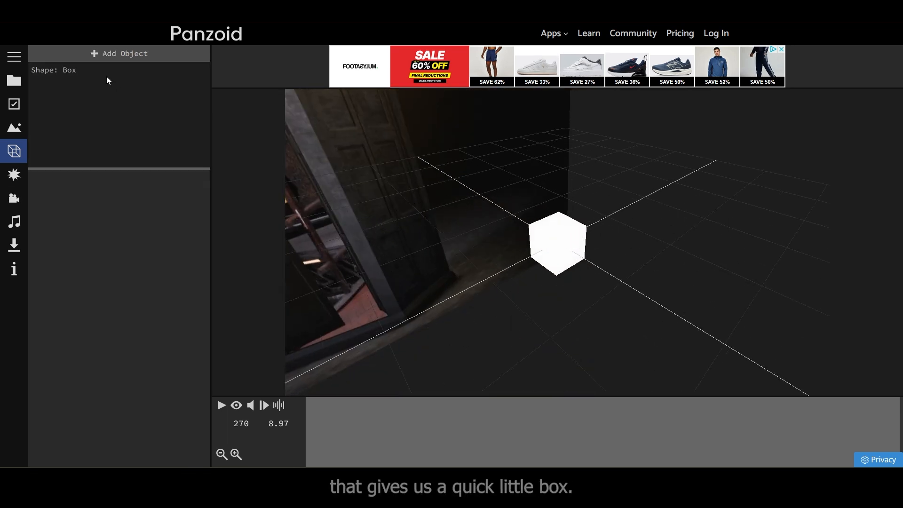
Select the box and set its size to 12 by 12 by 12
left_click(68, 69)
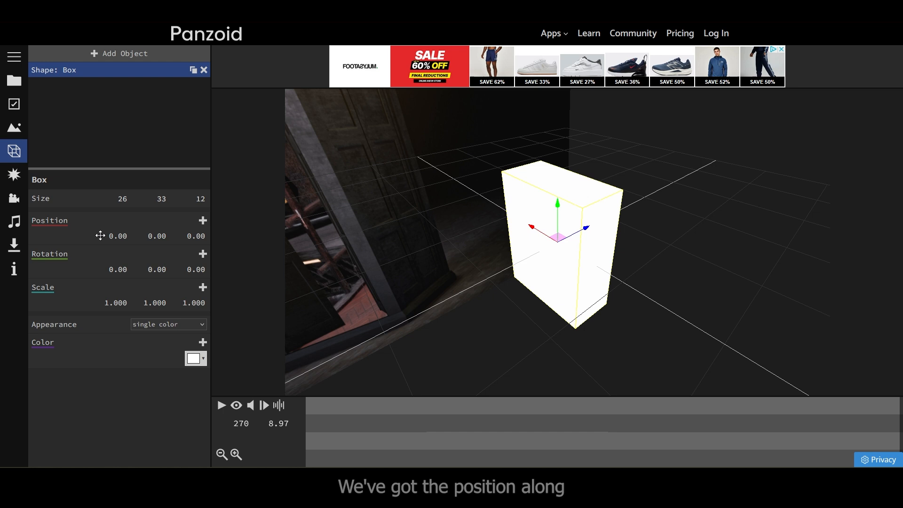
left_click_drag(118, 235, 153, 235)
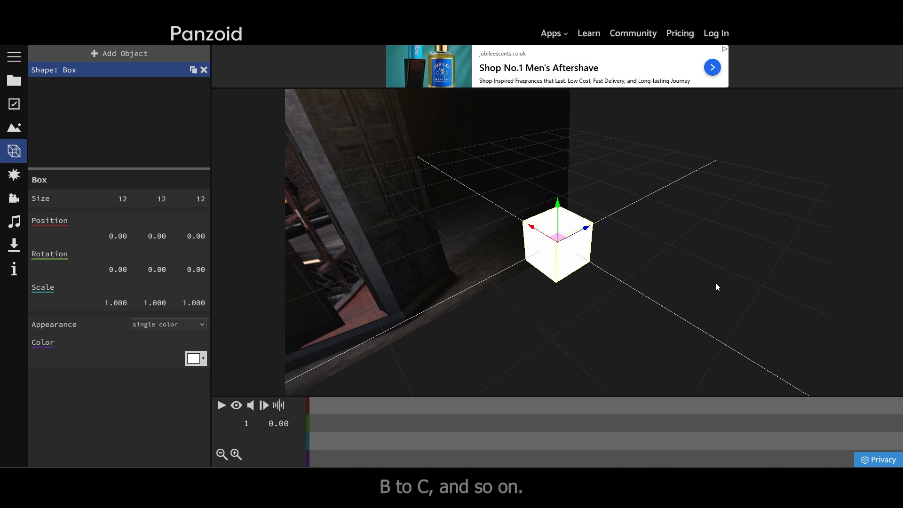
mouse_move(432, 371)
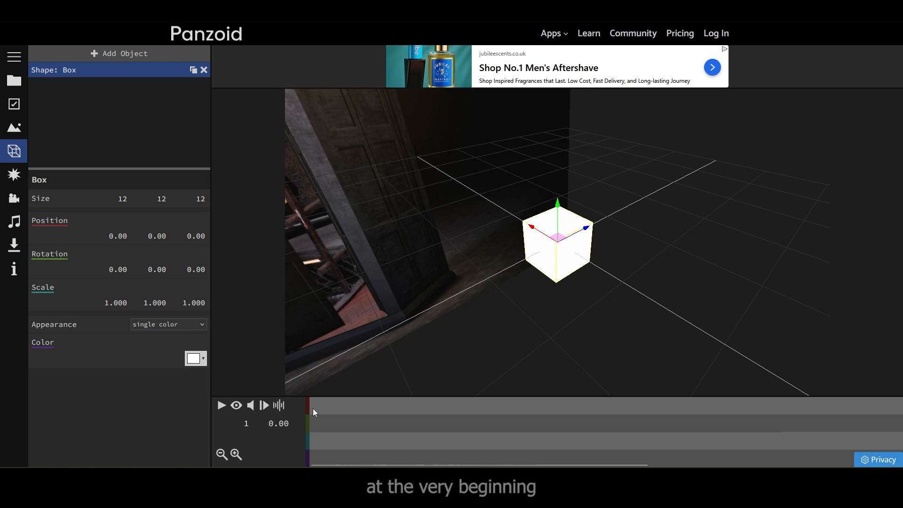
mouse_move(314, 426)
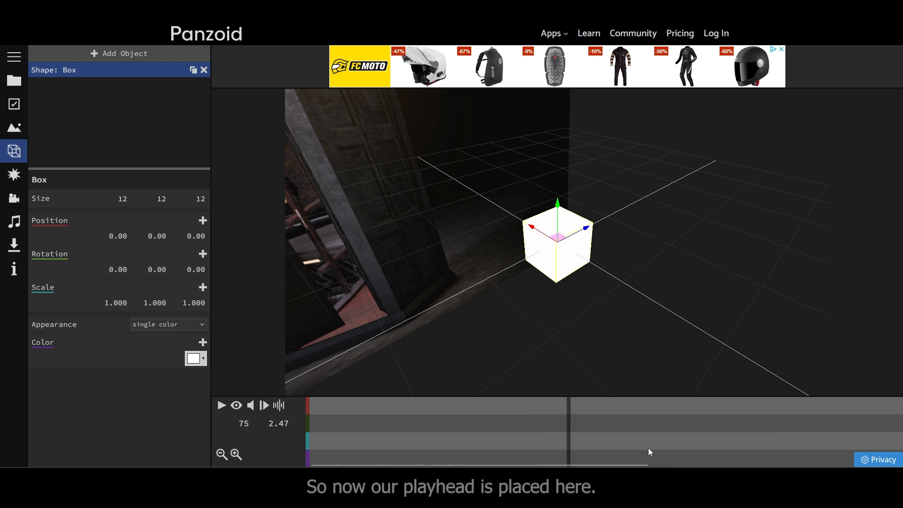
mouse_move(281, 238)
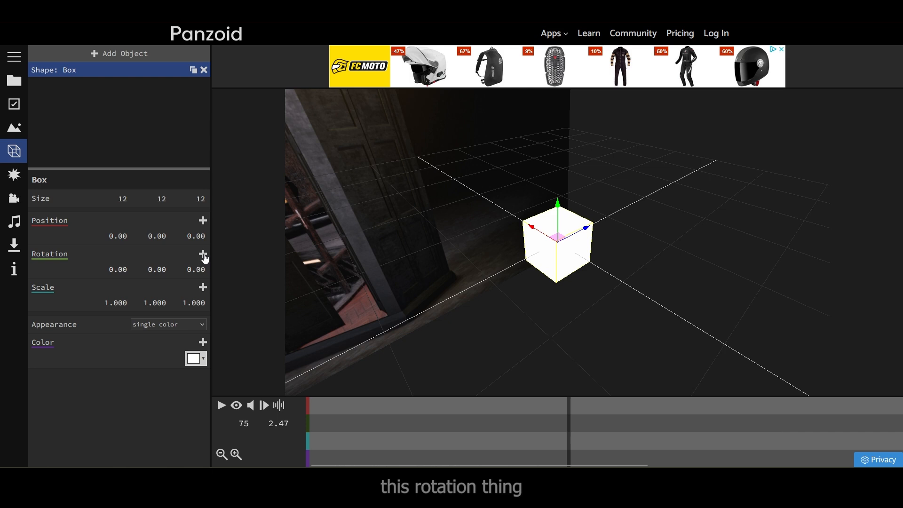
Keyframe the box's rotation, replay the spin, and bring up its easing choices
left_click(202, 254)
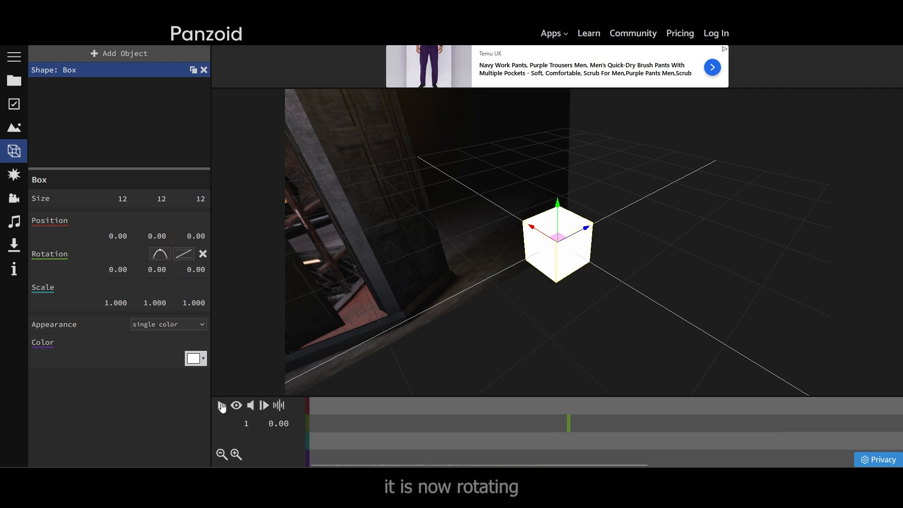
left_click(222, 405)
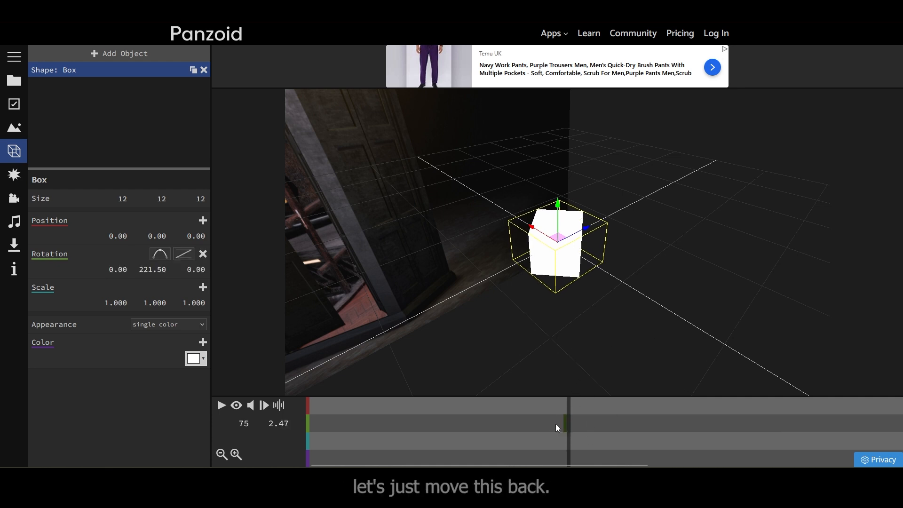
left_click(221, 405)
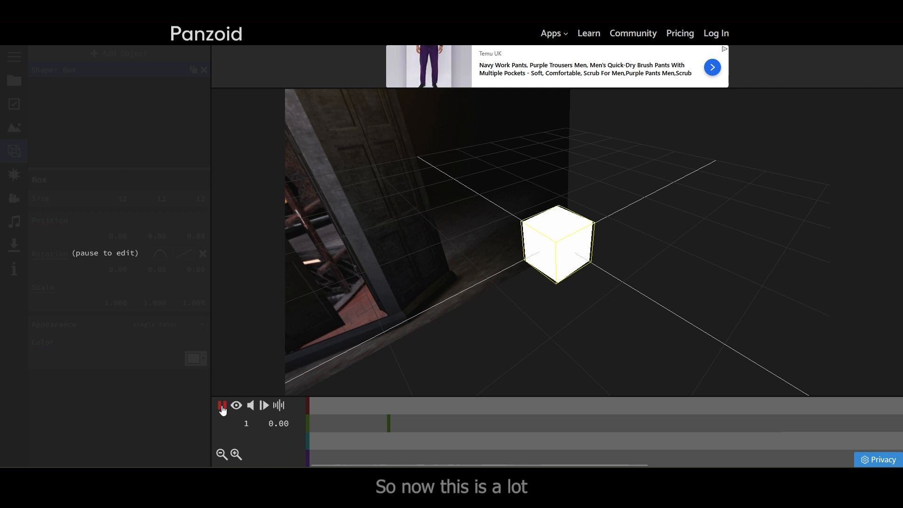
left_click(222, 404)
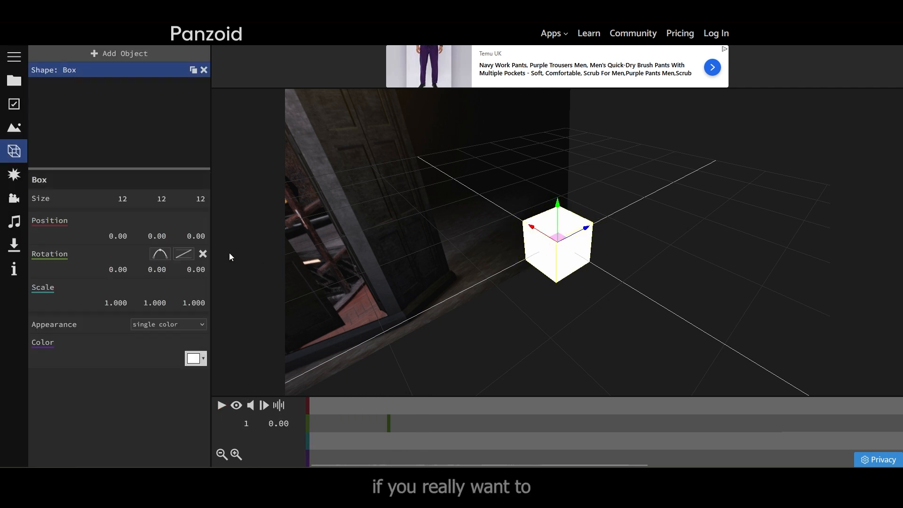
left_click(183, 253)
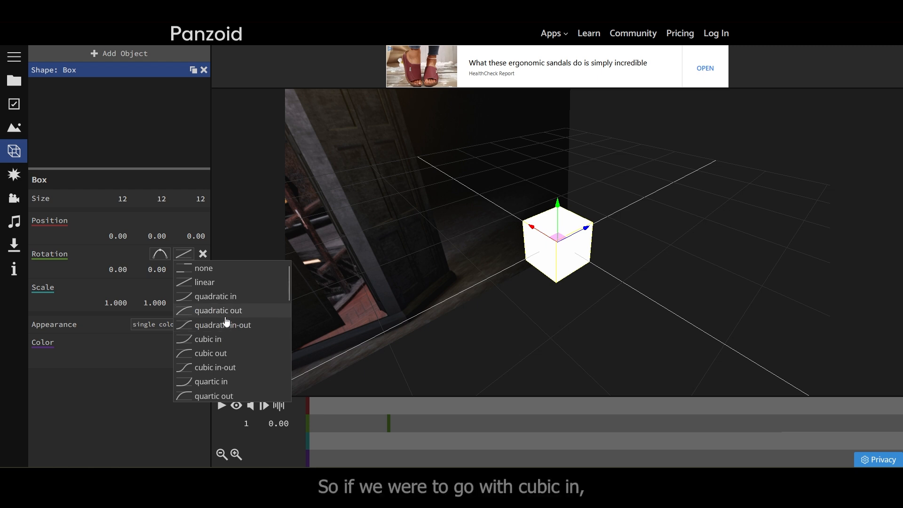
mouse_move(225, 338)
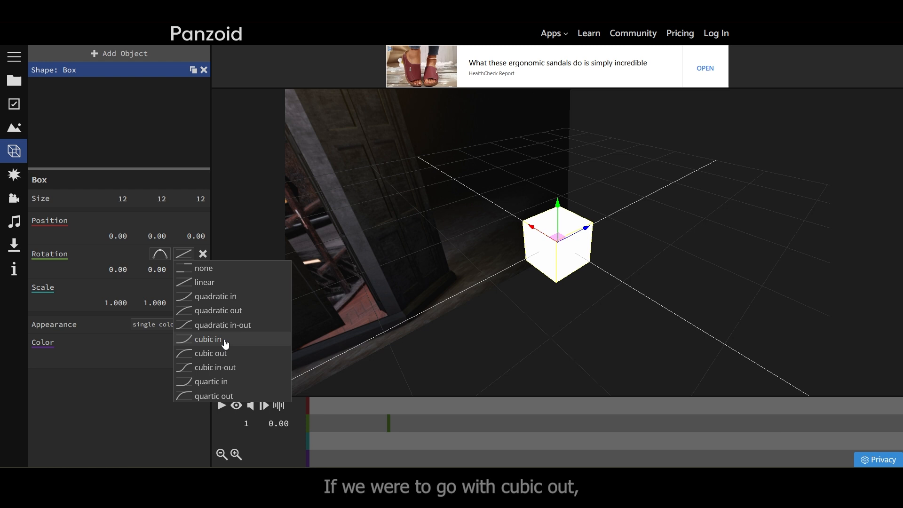
mouse_move(216, 353)
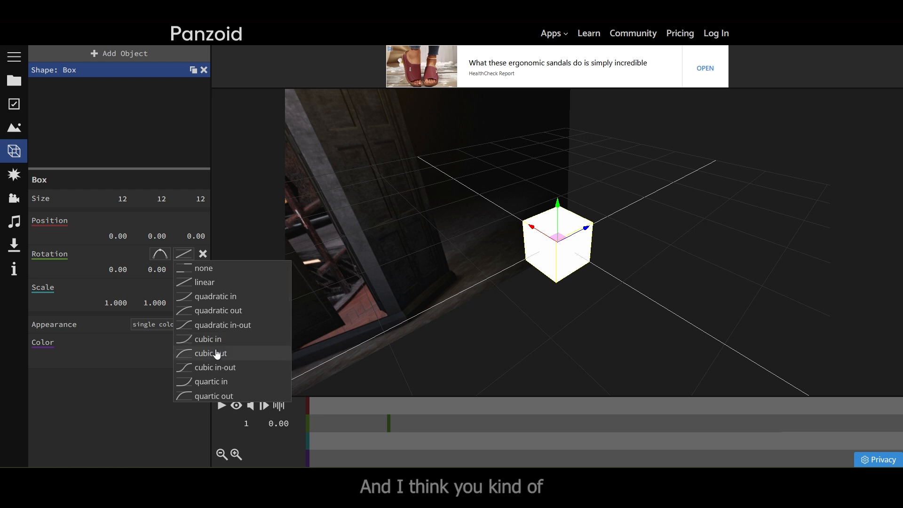
mouse_move(222, 325)
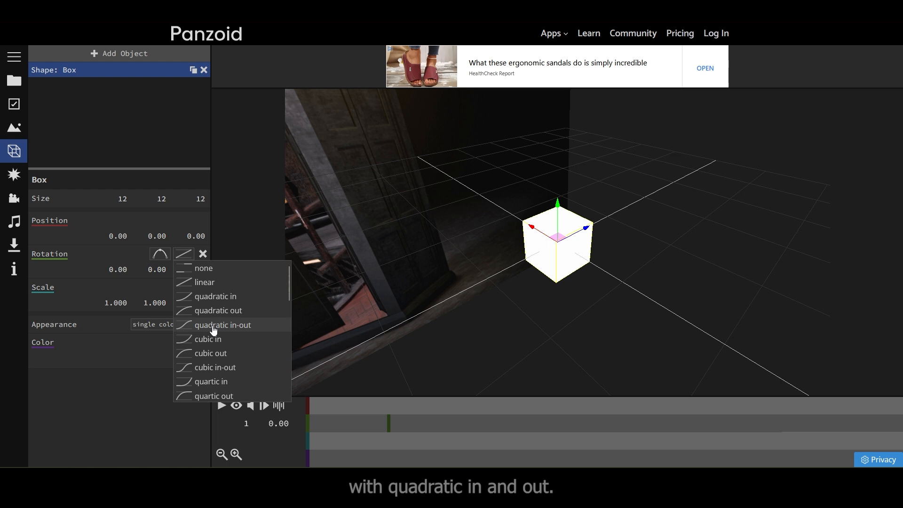
Apply quadratic in-out easing to the rotation and preview the eased spin, pausing partway
left_click(222, 324)
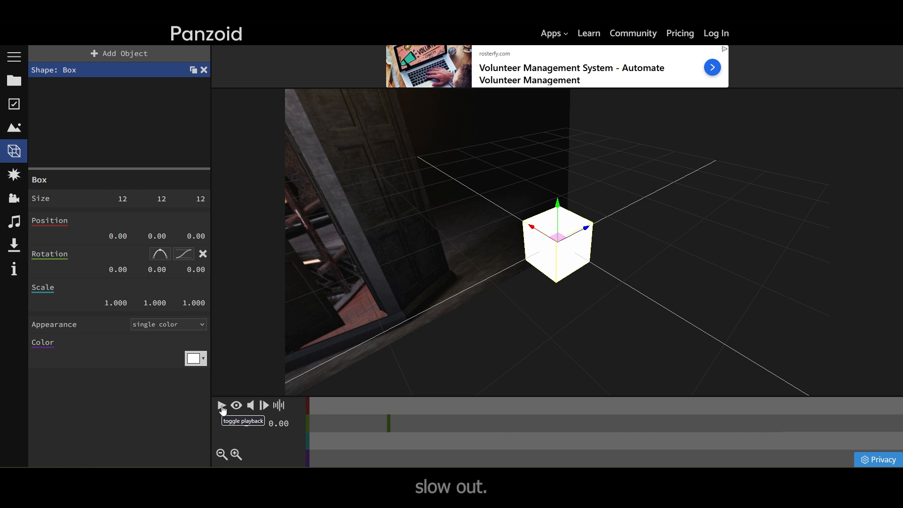
left_click(222, 405)
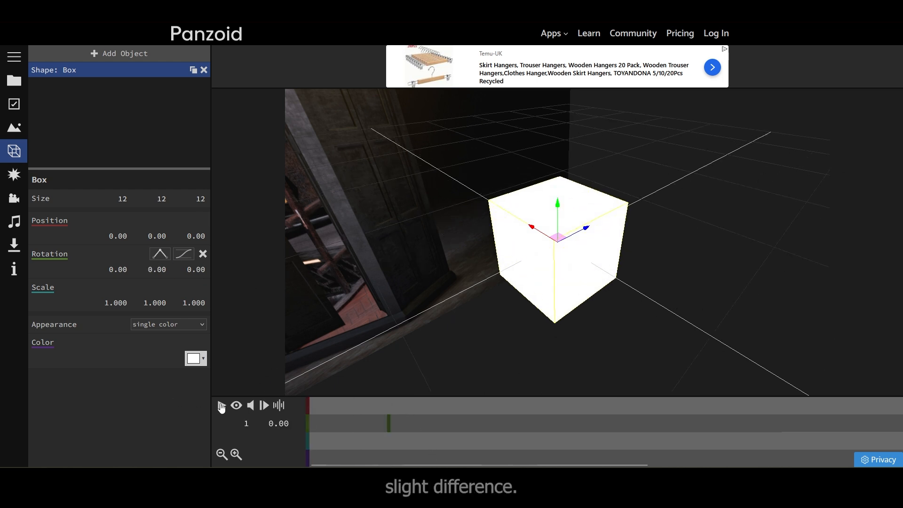
left_click(222, 404)
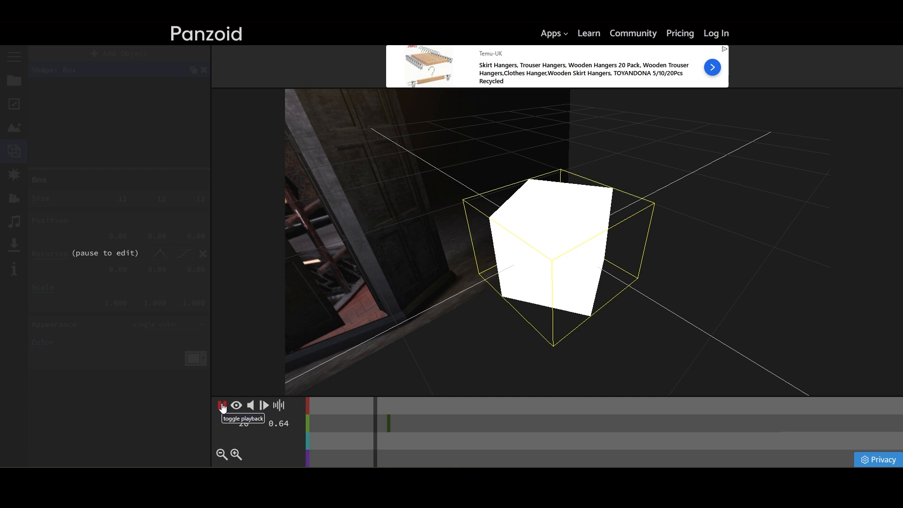
left_click(222, 405)
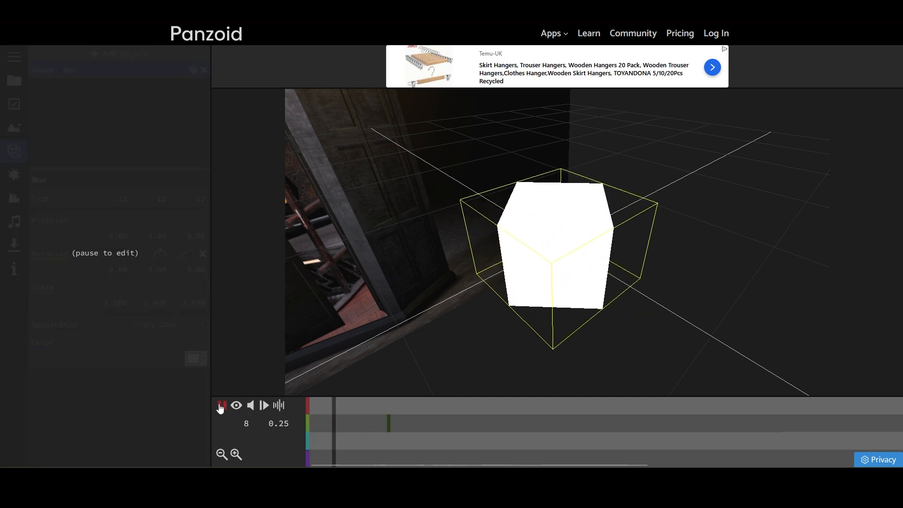
left_click(222, 404)
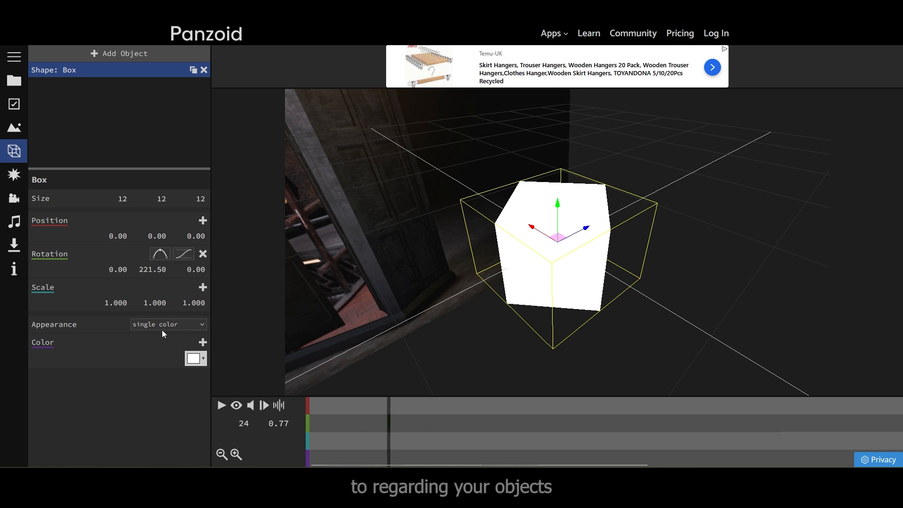
Cycle the box's appearance through image, metal, video and shockwave, settling on custom
left_click(167, 323)
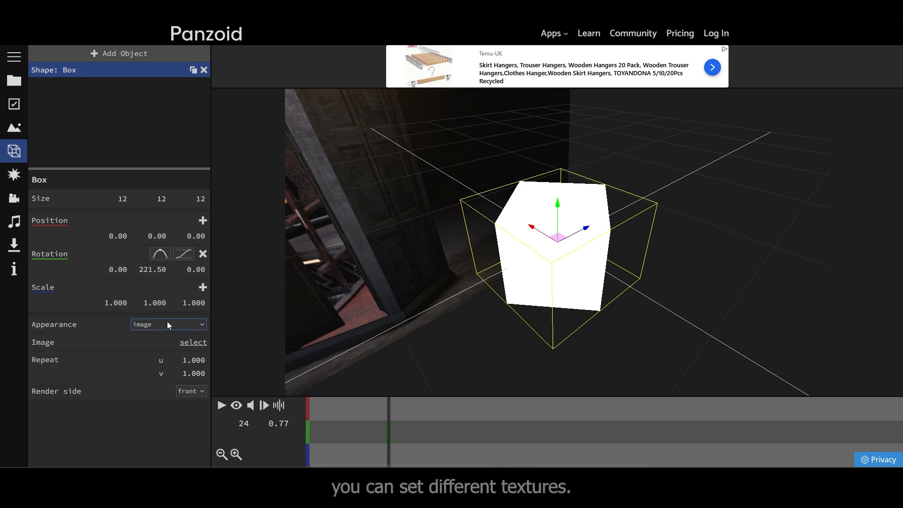
left_click(167, 324)
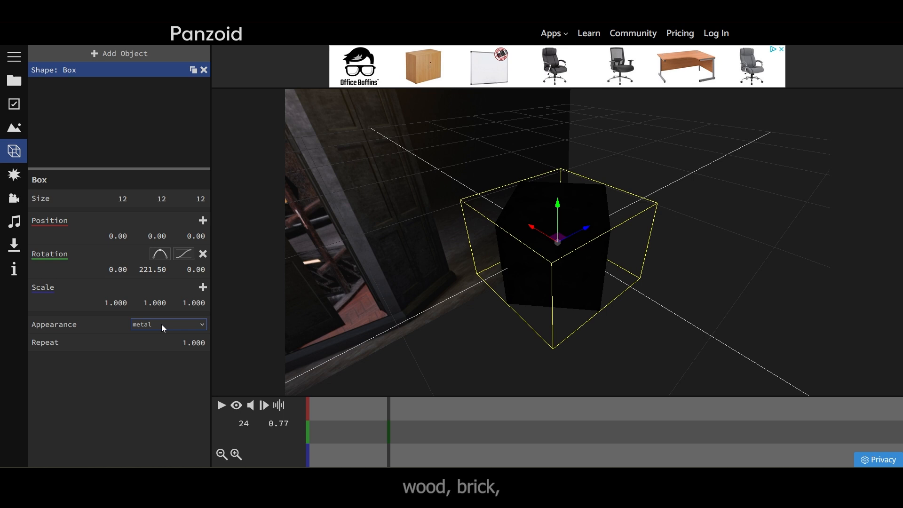
left_click(167, 325)
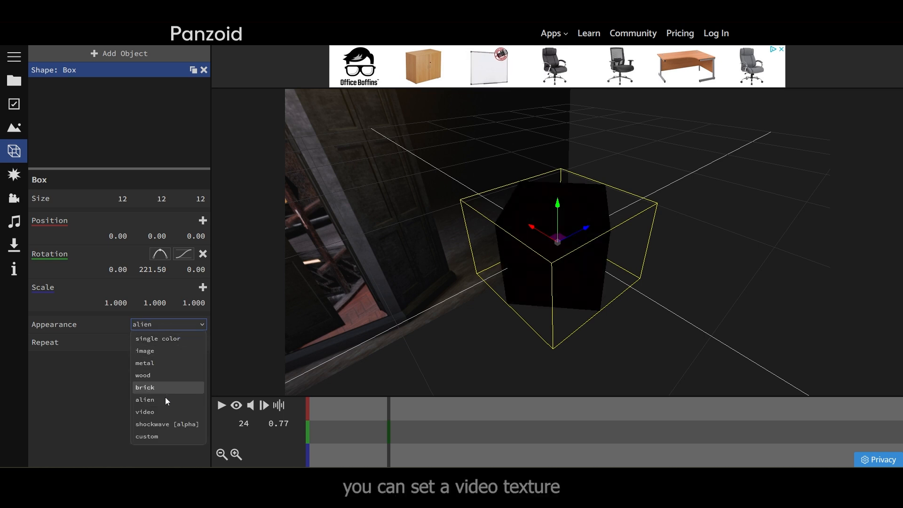
left_click(145, 411)
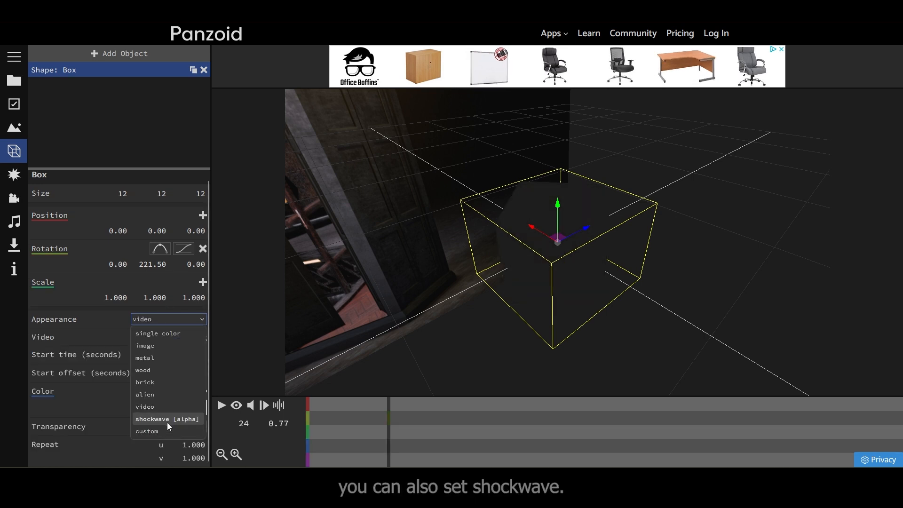
left_click(167, 419)
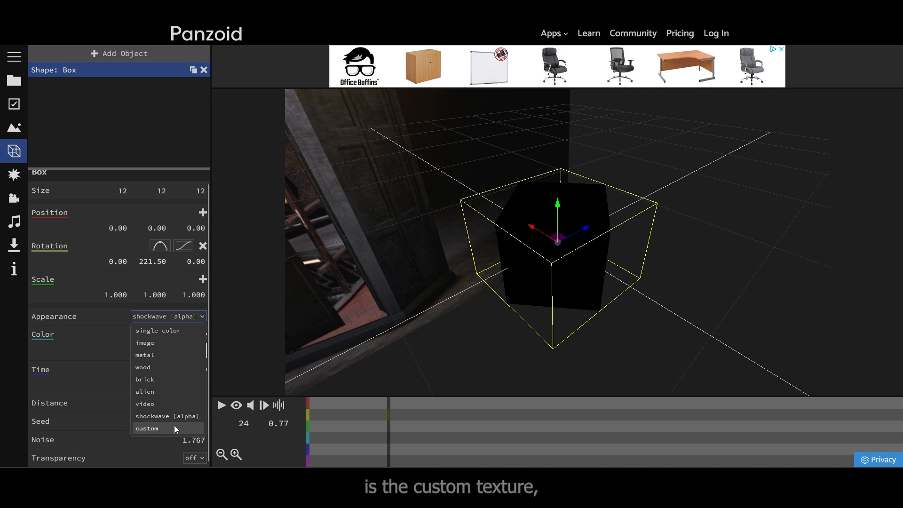
left_click(146, 428)
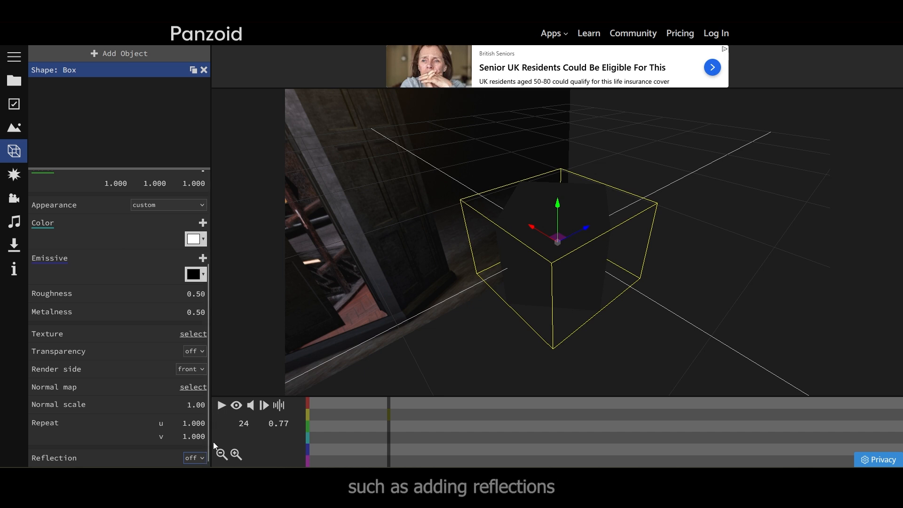
Turn reflections on for the box's custom material
left_click(194, 458)
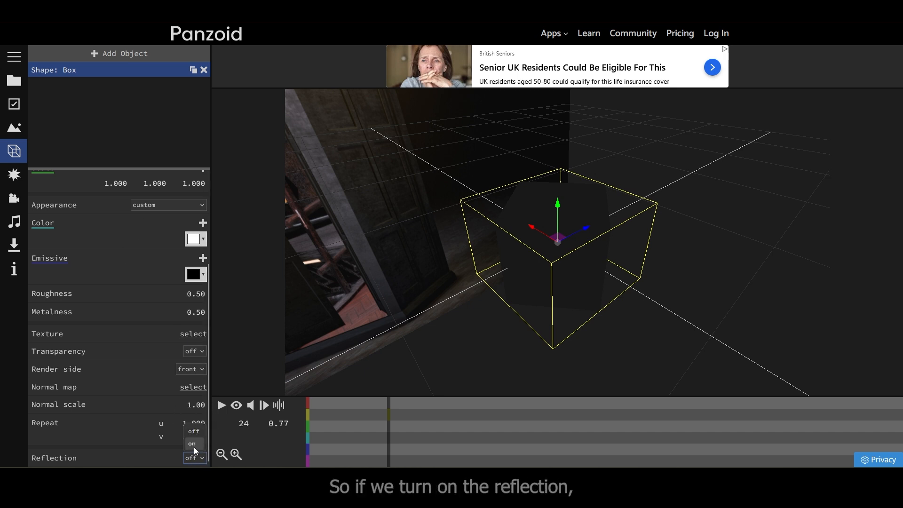
left_click(191, 443)
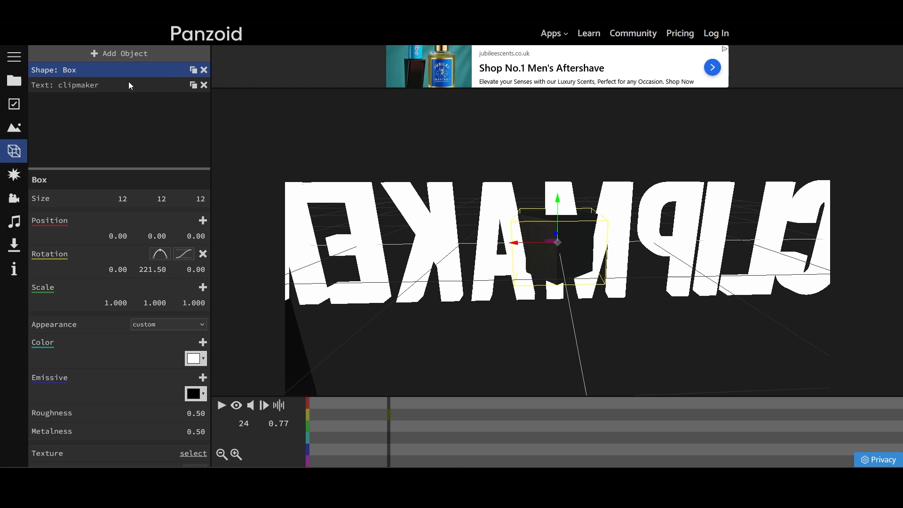
mouse_move(204, 70)
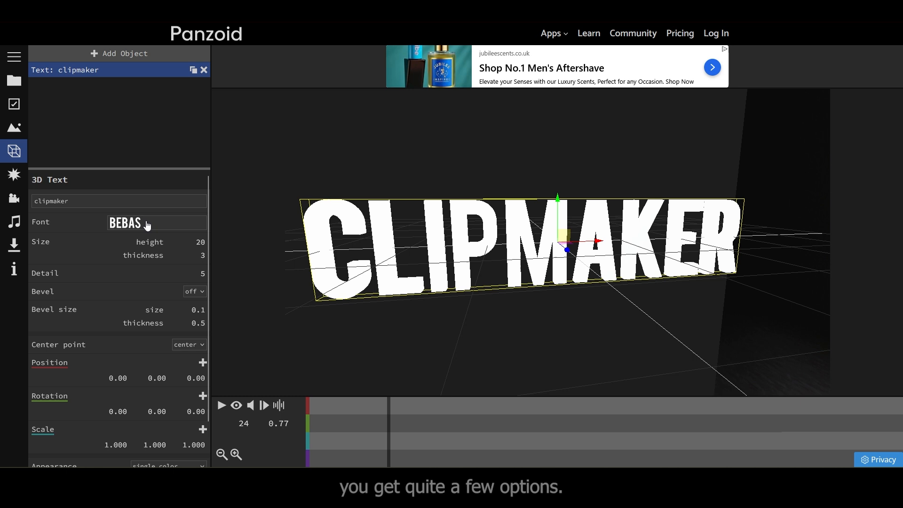
Give the clipmaker text the aero matics font, a red colour and a custom material
left_click(155, 222)
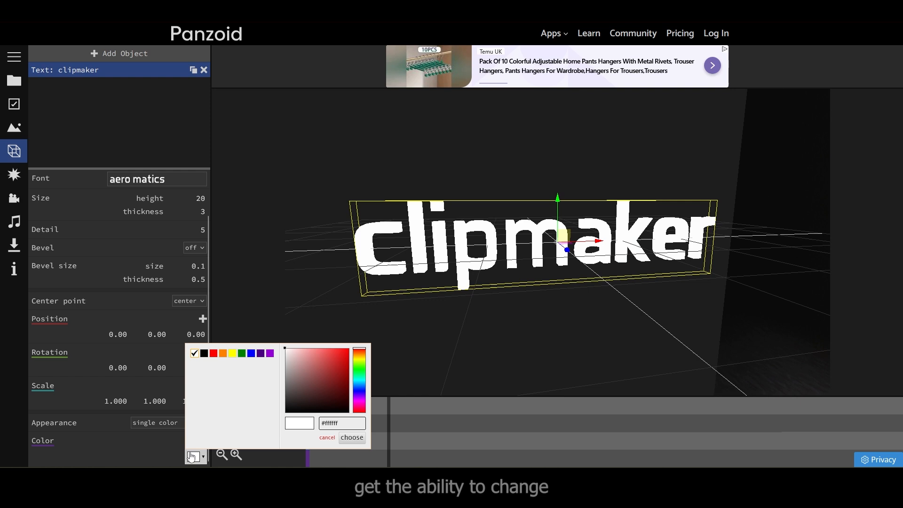
left_click(213, 353)
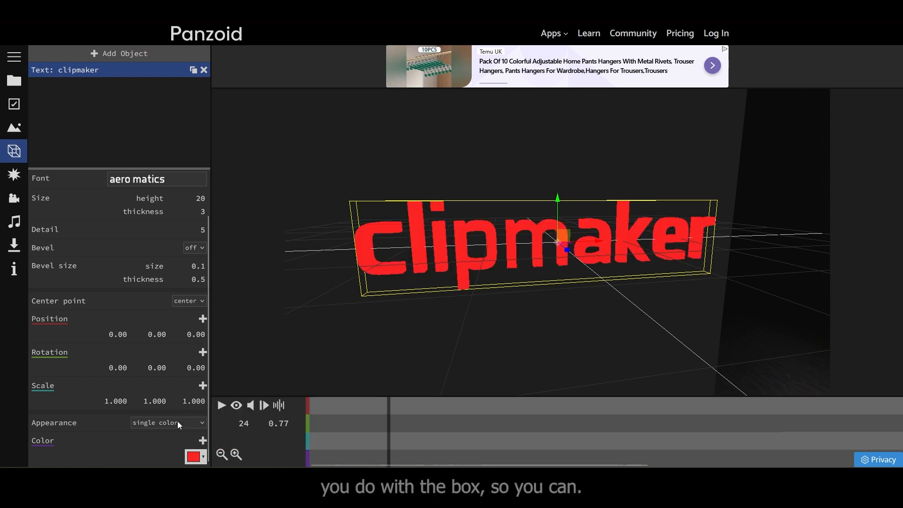
left_click(168, 422)
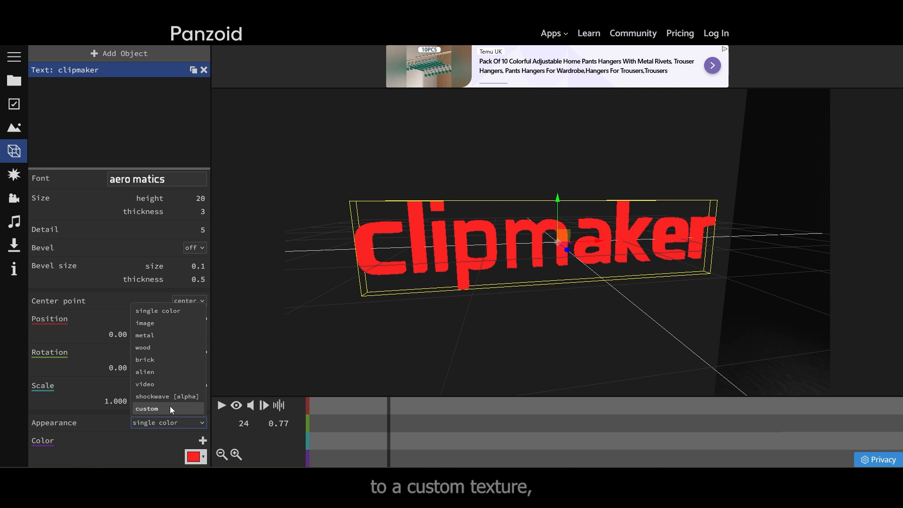
left_click(147, 408)
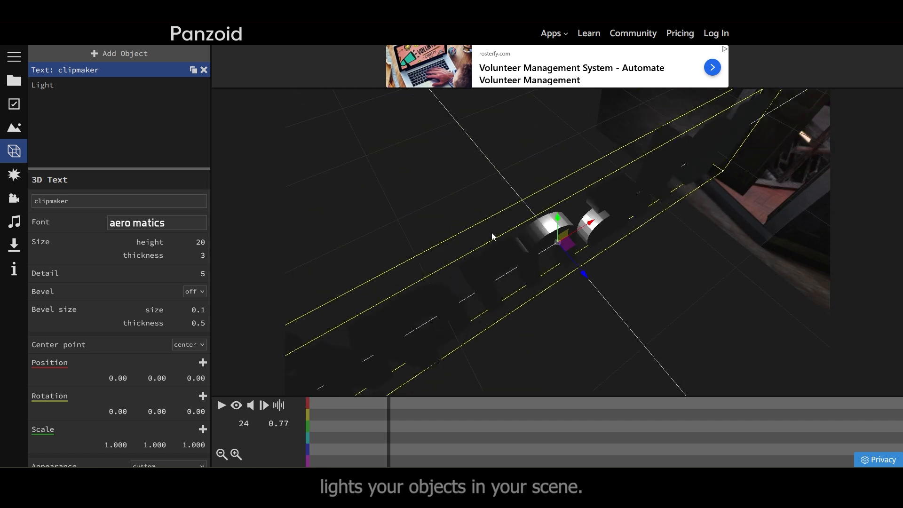
Raise the new light high above the text and aim its target down onto it with a 38 angle
left_click(63, 85)
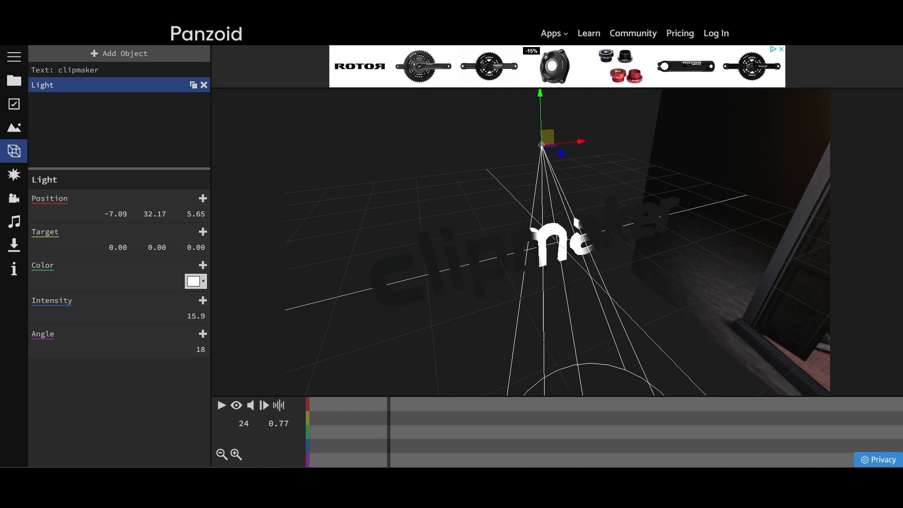
left_click_drag(540, 147, 540, 118)
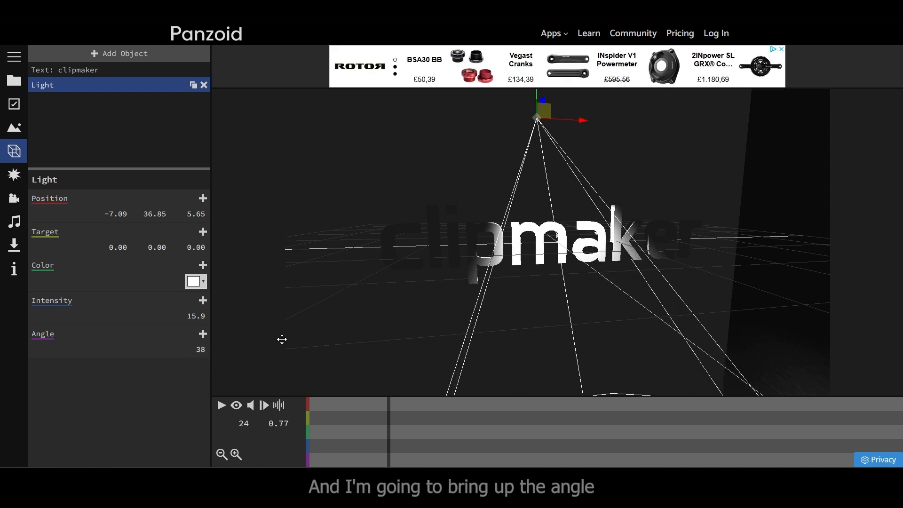
left_click(202, 334)
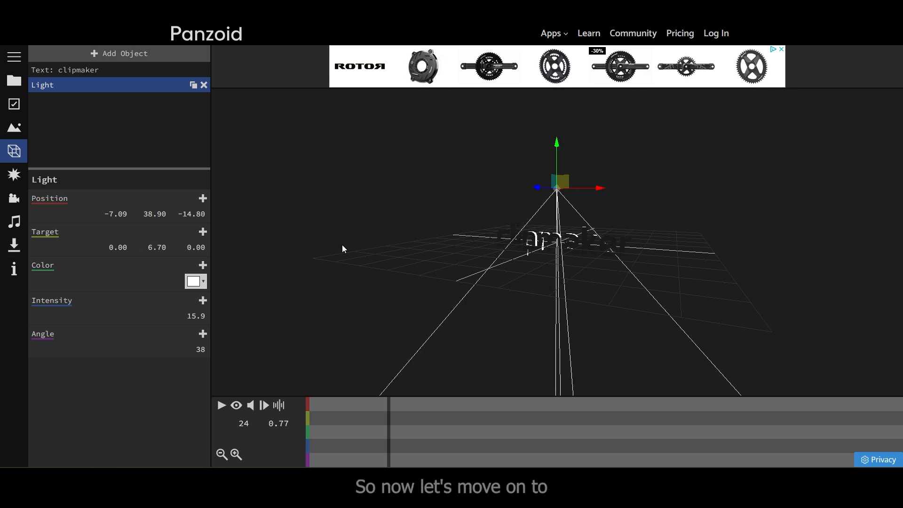
mouse_move(136, 62)
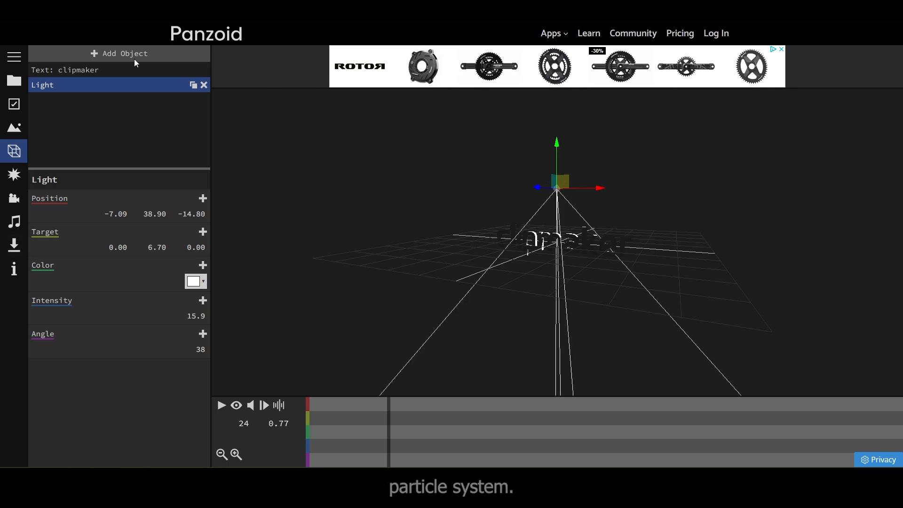
Add a Particles object and recolour its gradient from warm gold to a red-to-blue blend
left_click(118, 53)
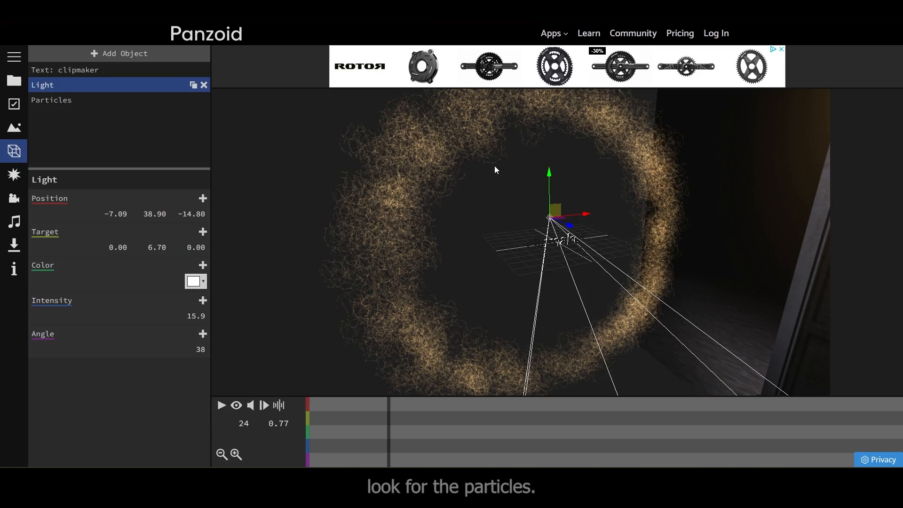
left_click(51, 99)
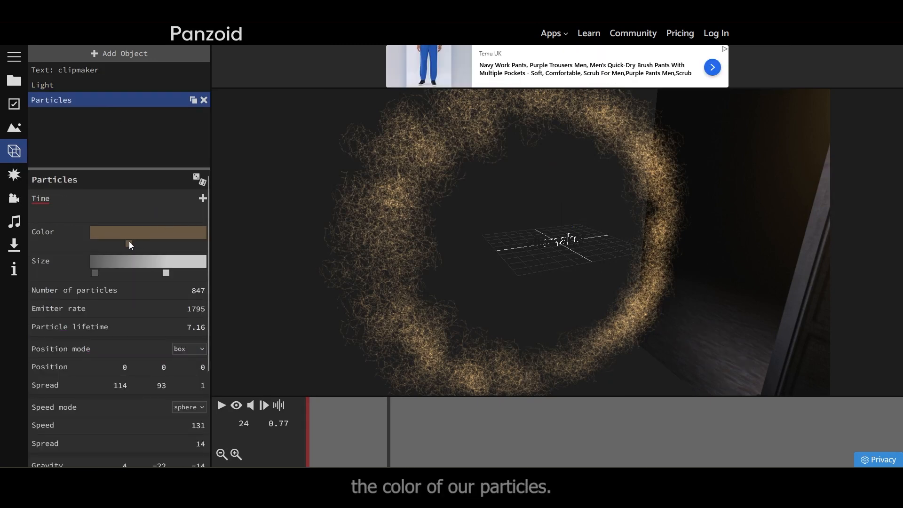
left_click(128, 244)
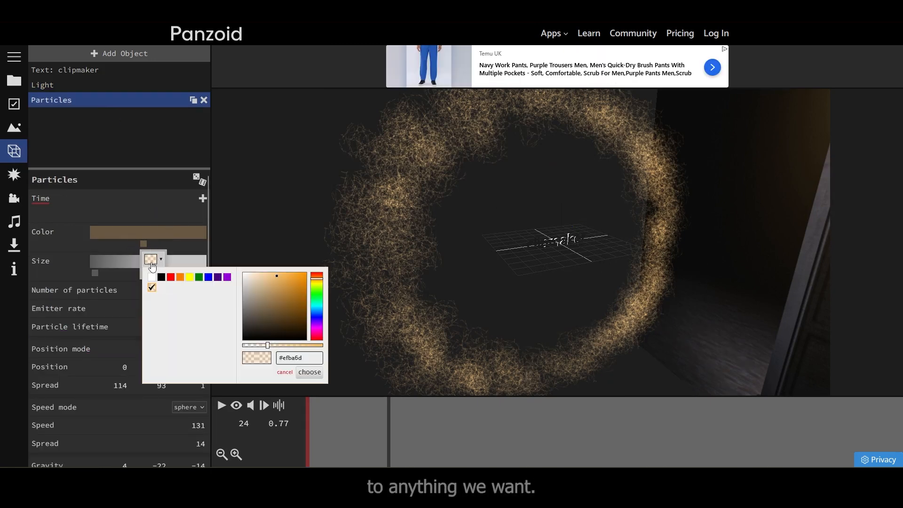
left_click(309, 372)
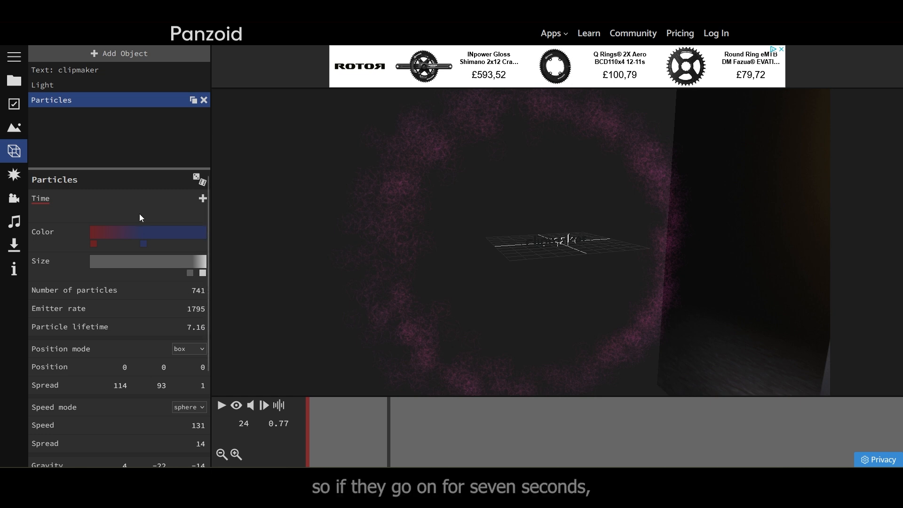
mouse_move(312, 445)
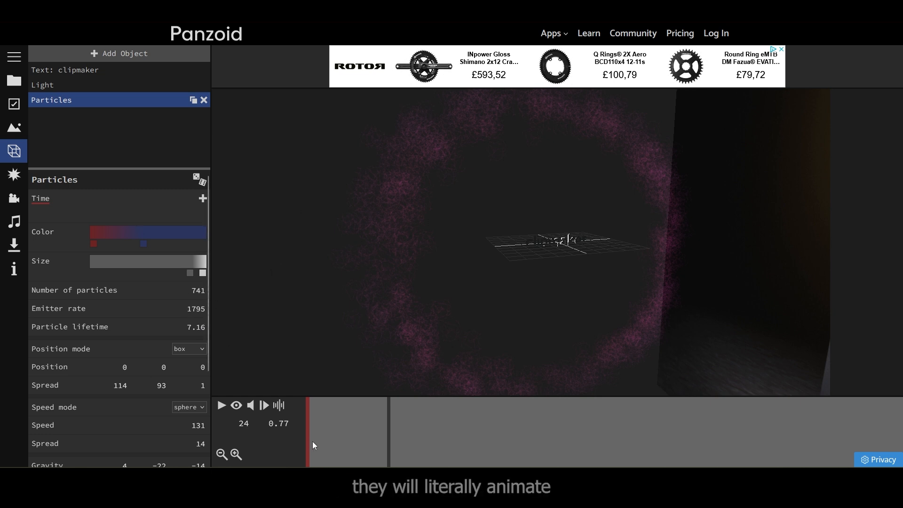
Set particle lifetime to 0.10 and preview the compact glowing cloud around the text
left_click(221, 405)
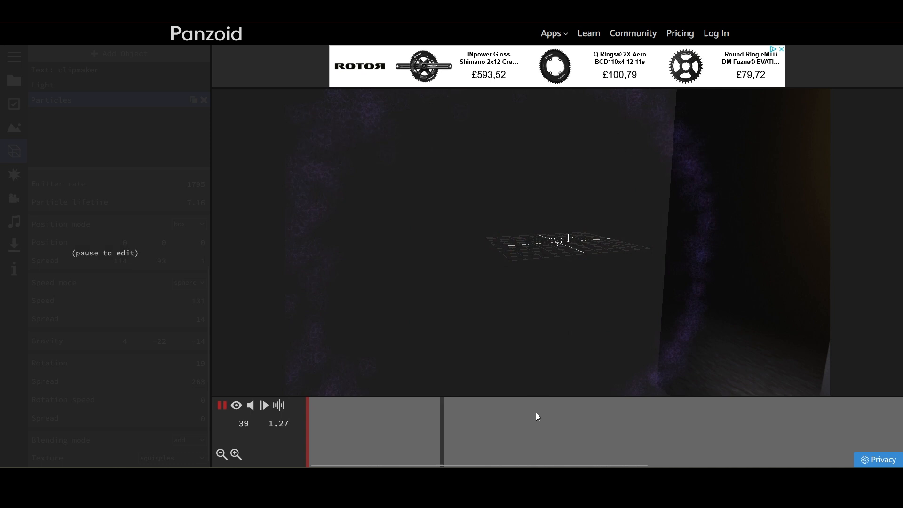
left_click(222, 406)
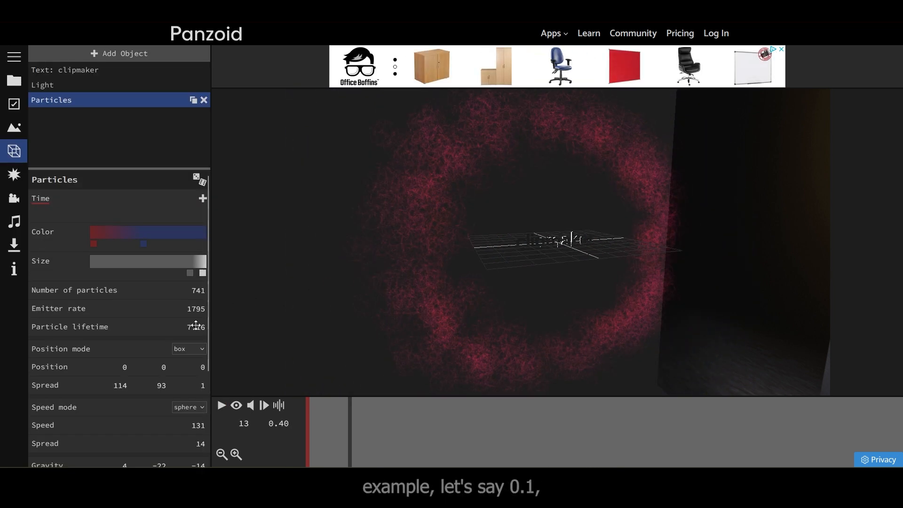
type("0.10")
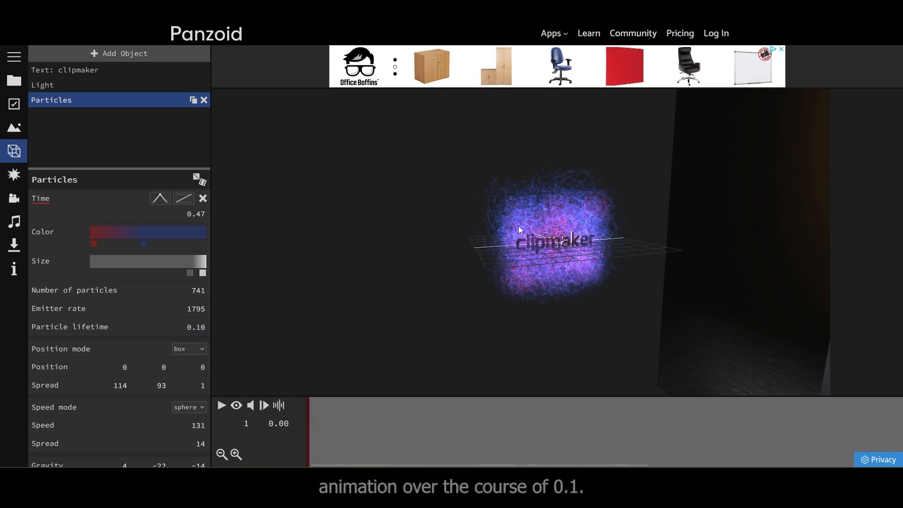
left_click(221, 406)
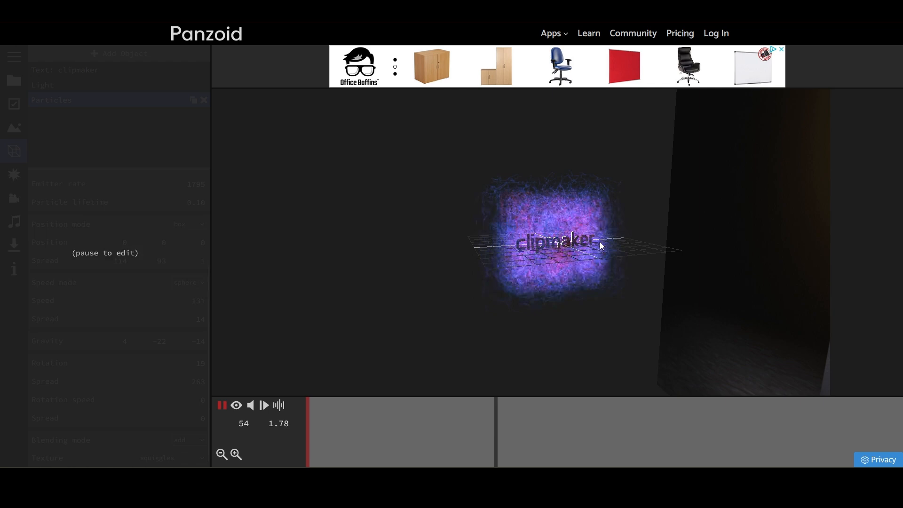
left_click(222, 404)
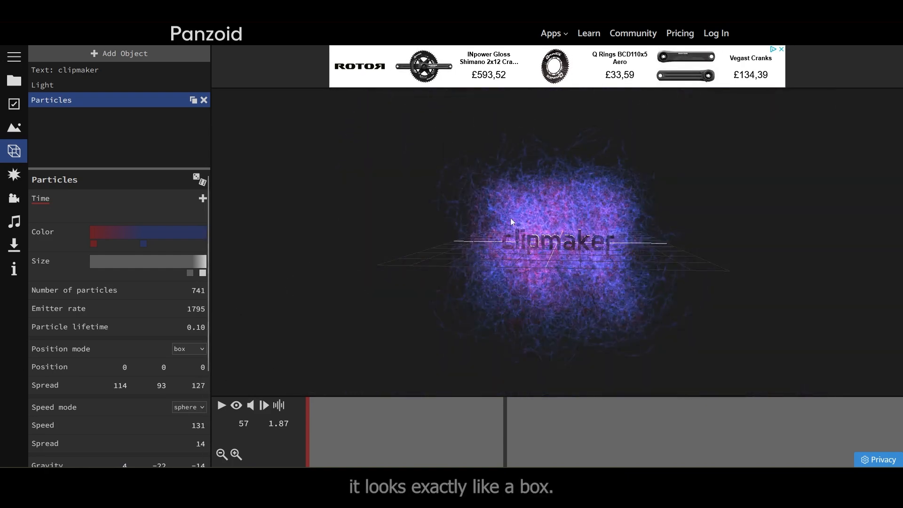
Make the particles spawn from a flat disk instead of a sphere
left_click(188, 348)
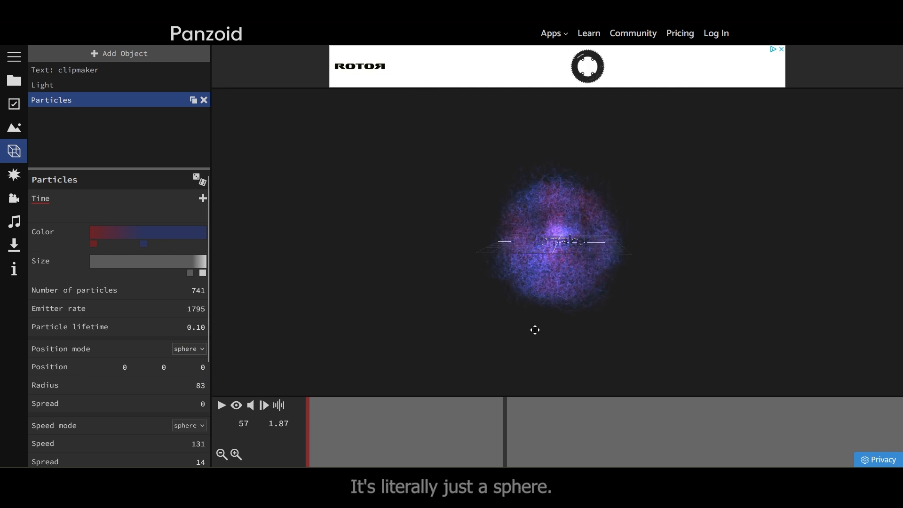
left_click(188, 348)
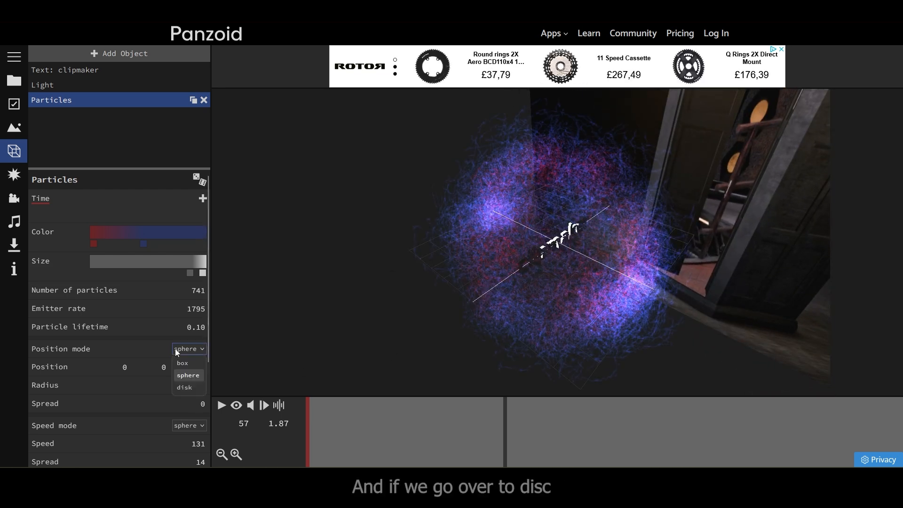
left_click(184, 387)
type("2")
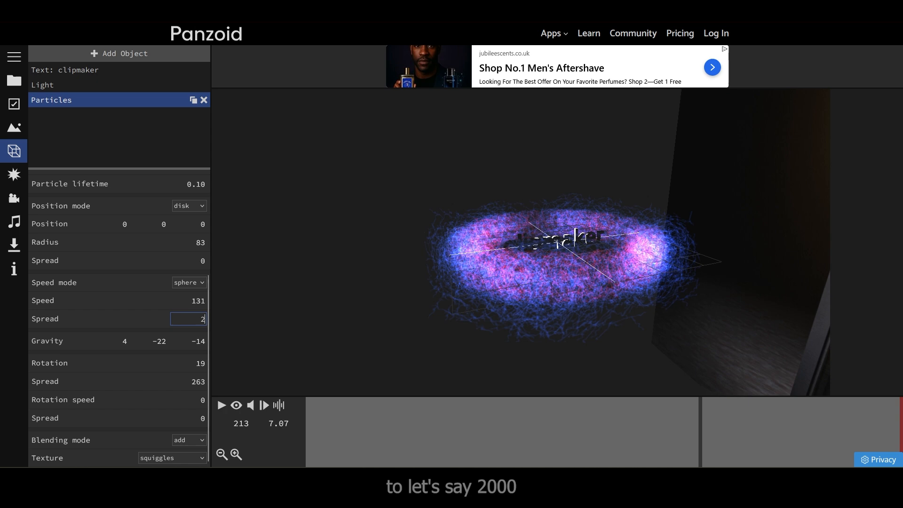
type("000")
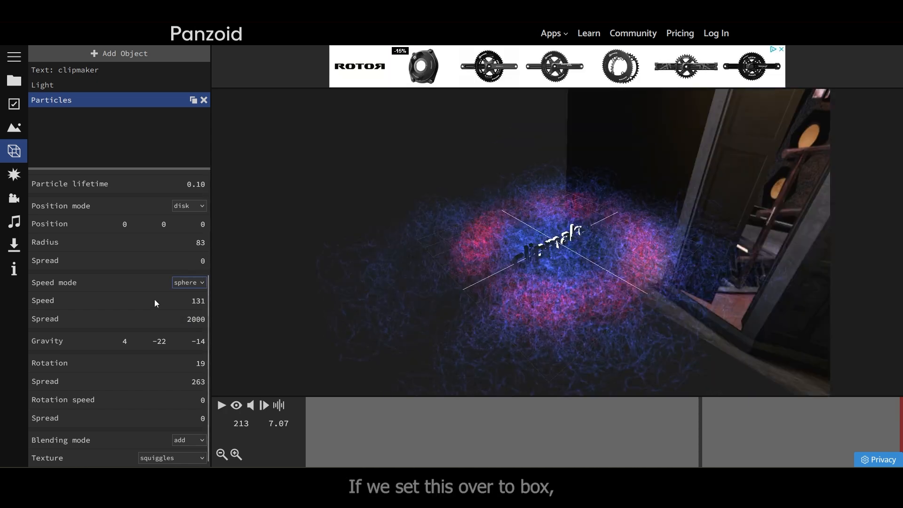
Give the particles box speed with Y 800 and vertical gravity -5000
left_click(189, 282)
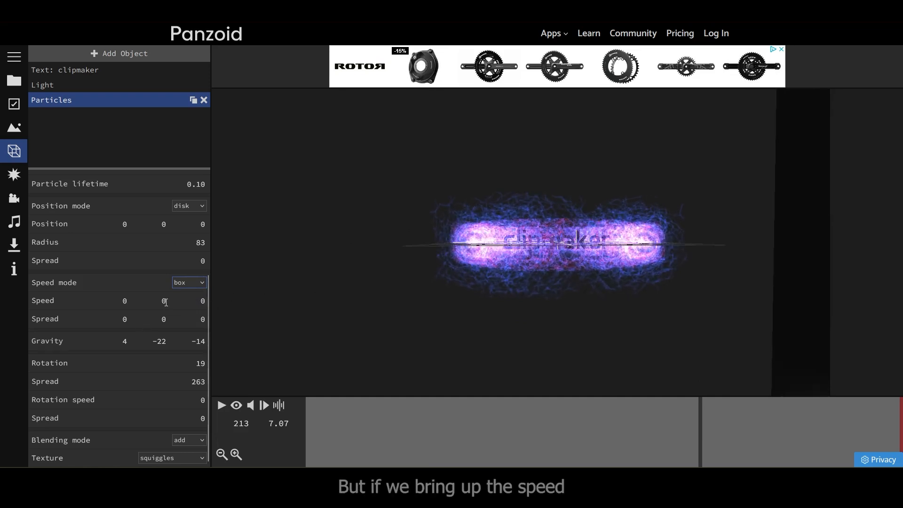
type("800")
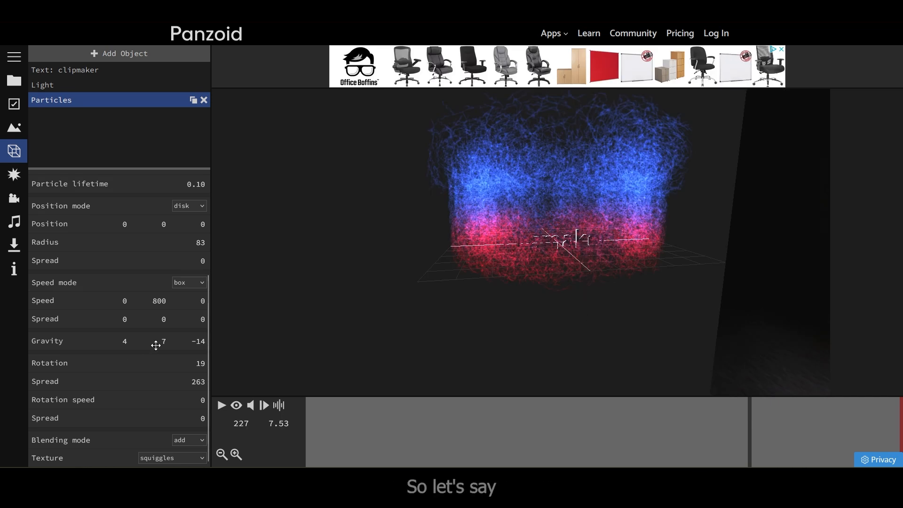
left_click(163, 340)
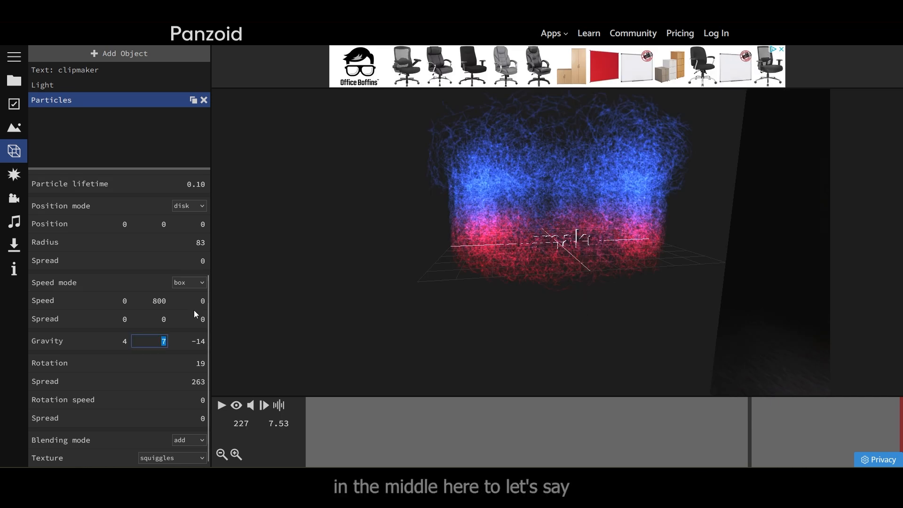
type("5000")
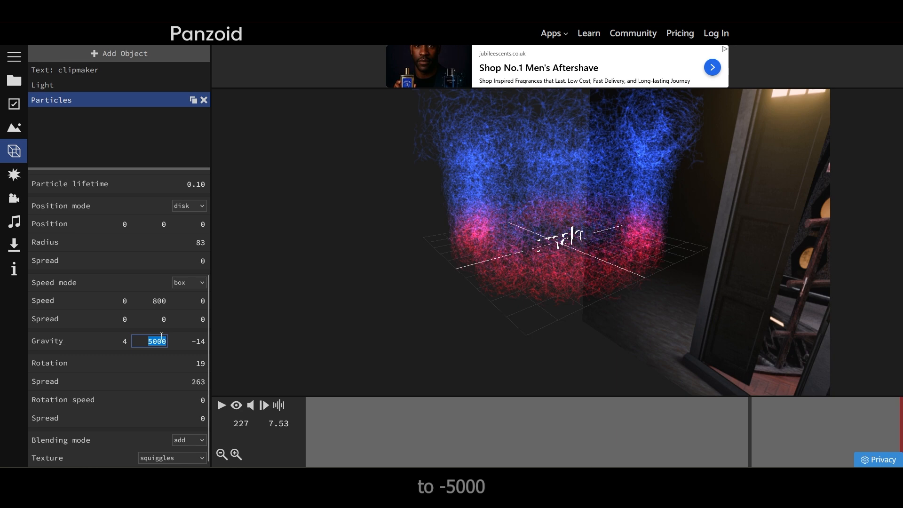
type("-5000")
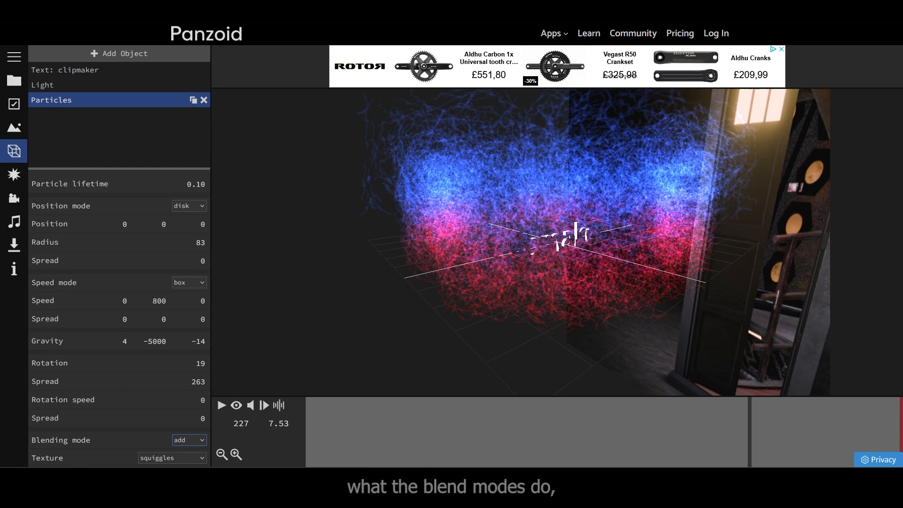
Try normal blending, return to additive, and apply the tentacles texture to the particles
left_click(189, 439)
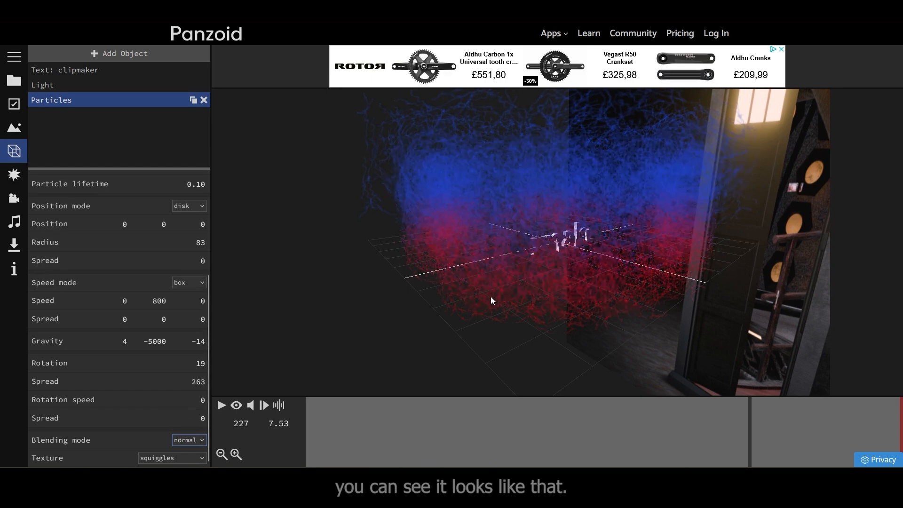
left_click(188, 439)
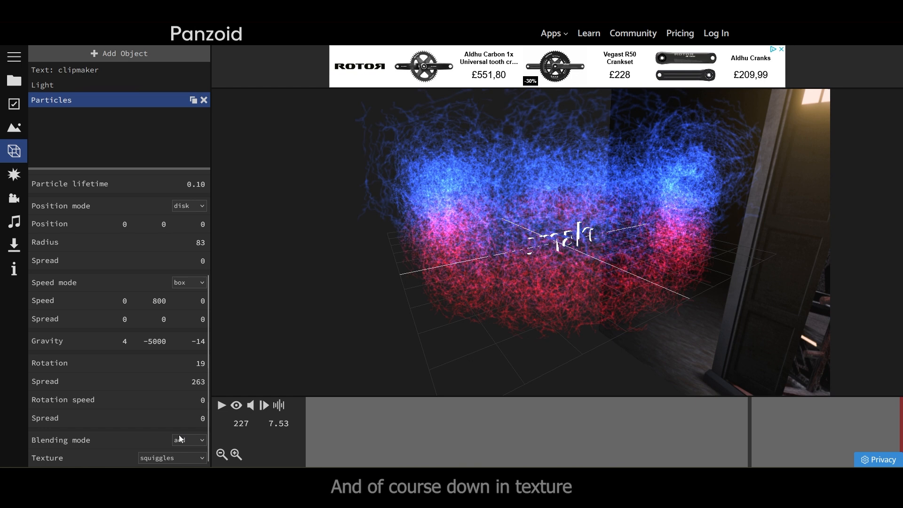
left_click(171, 457)
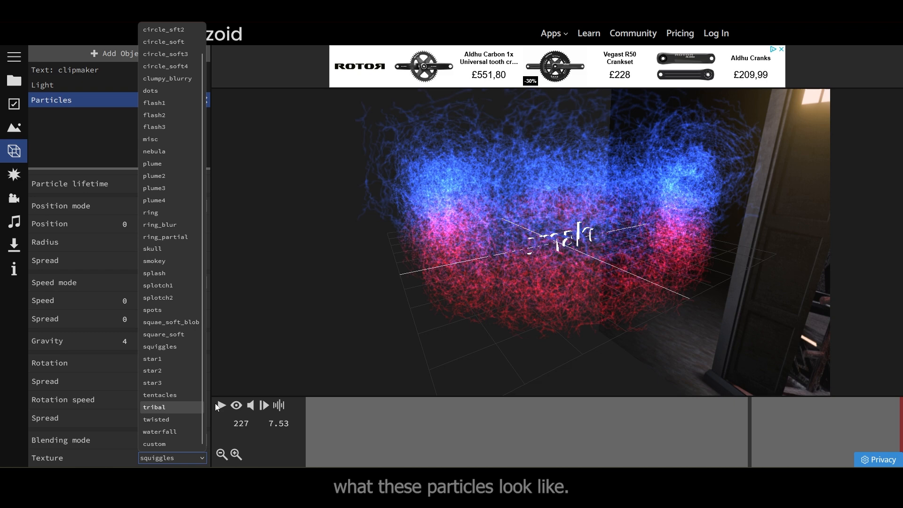
left_click(160, 395)
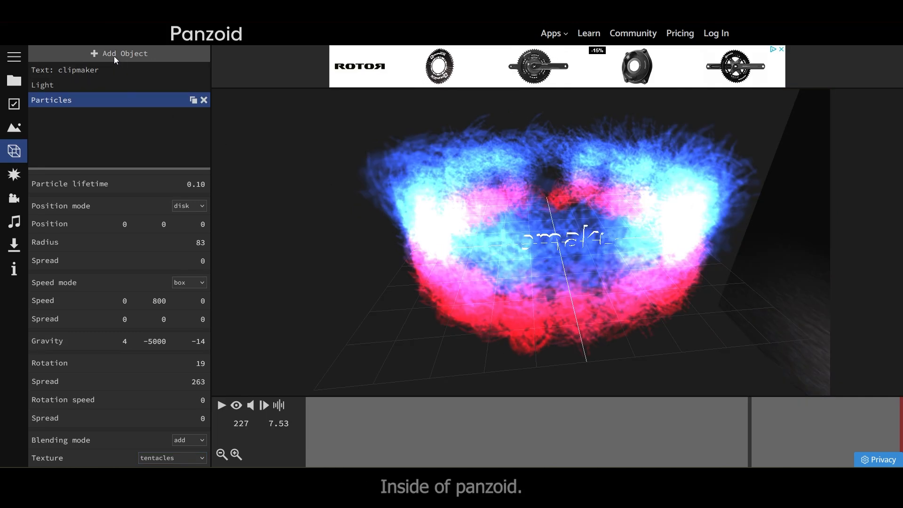
left_click(120, 53)
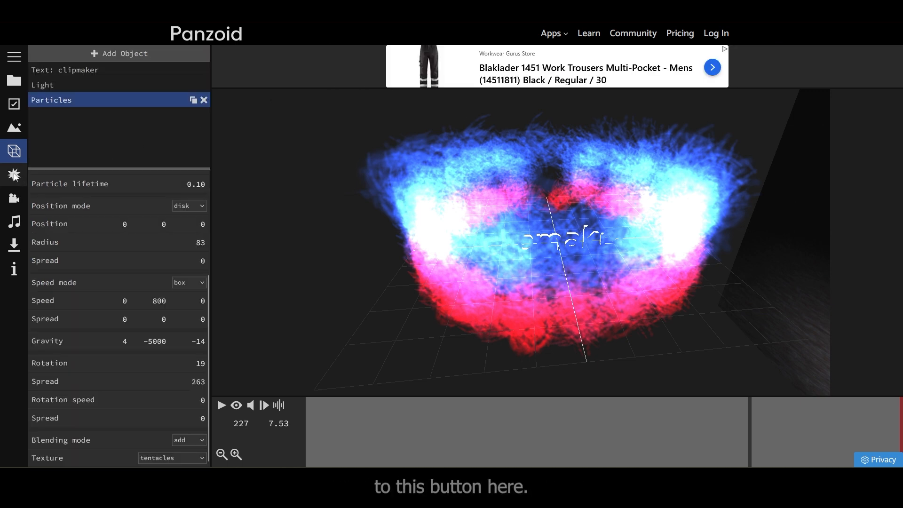
Add a Bloom effect, raise its strength for a brighter glow, and preview through the camera
left_click(14, 174)
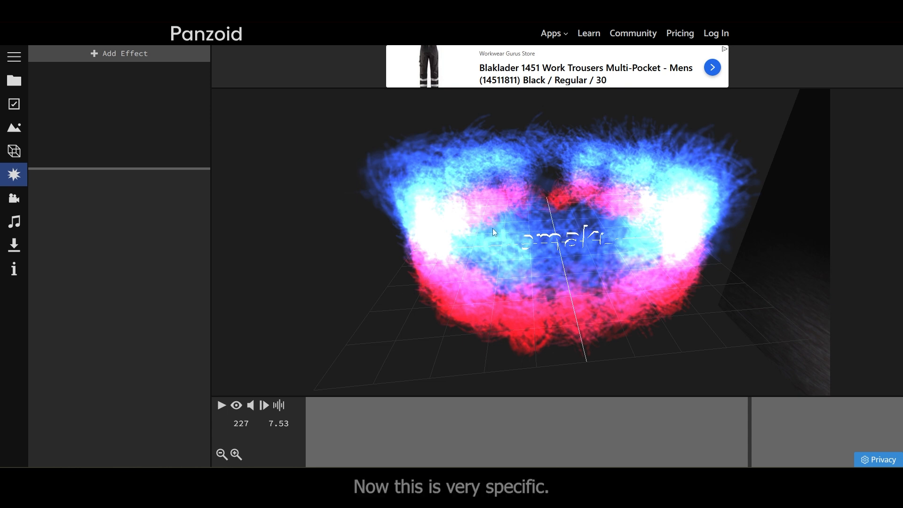
mouse_move(276, 364)
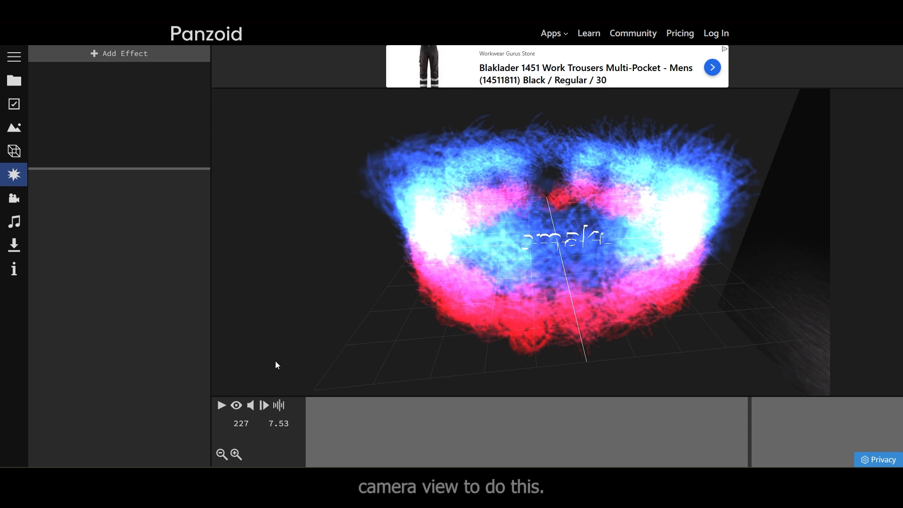
left_click(235, 405)
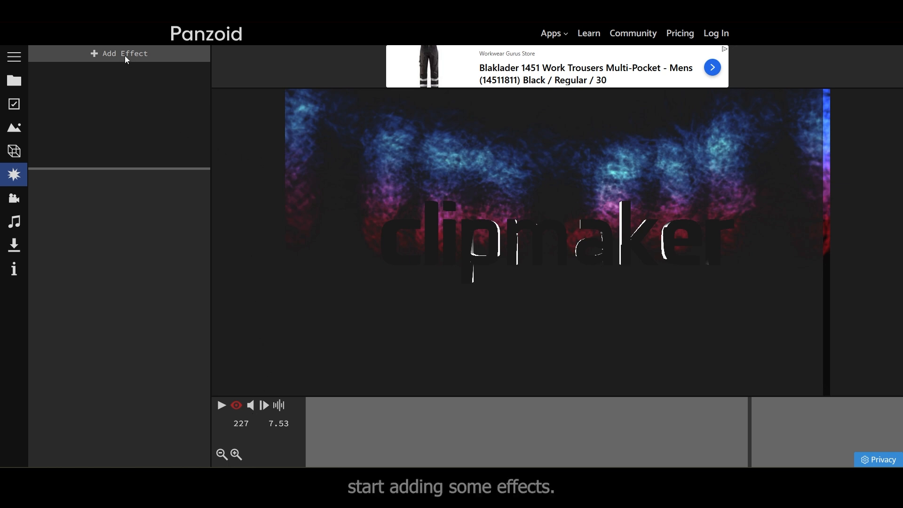
left_click(122, 53)
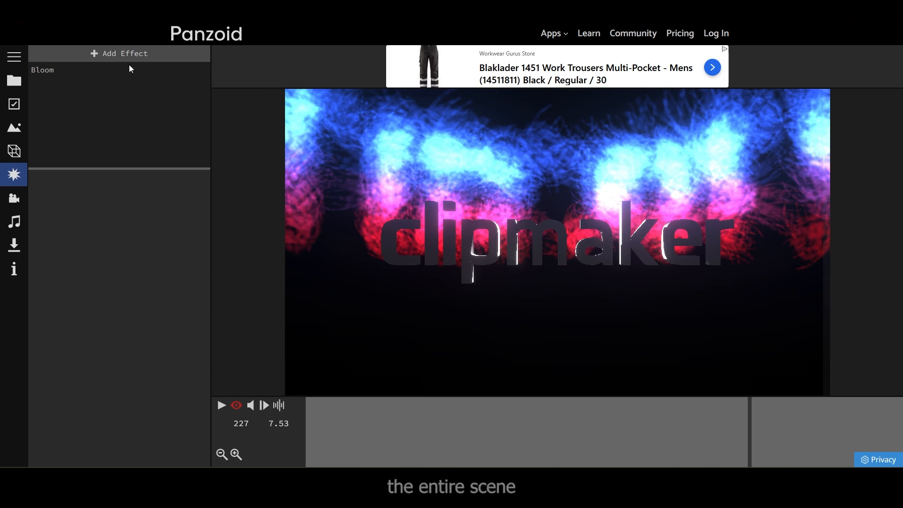
left_click(41, 69)
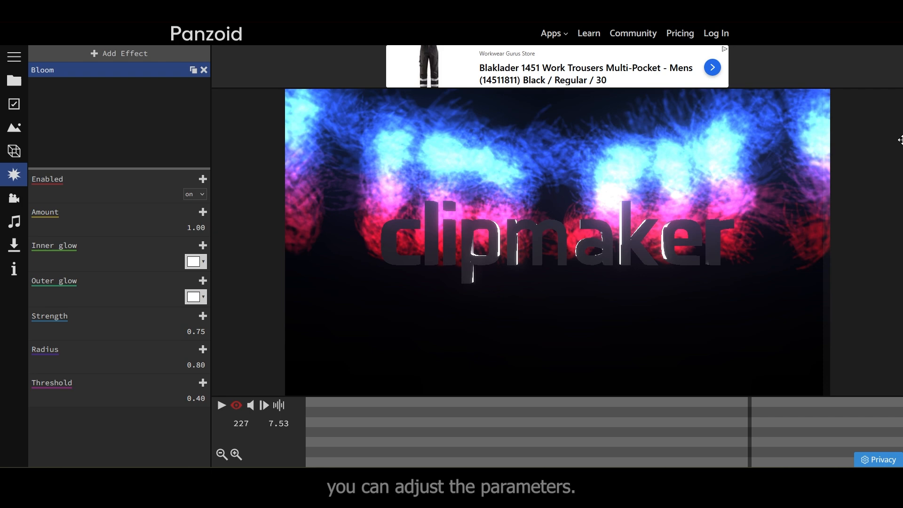
left_click(202, 316)
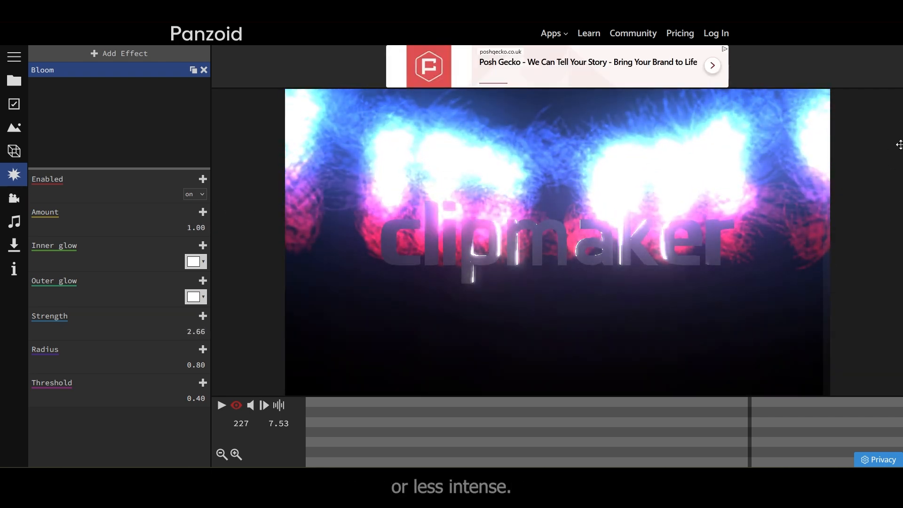
left_click(120, 53)
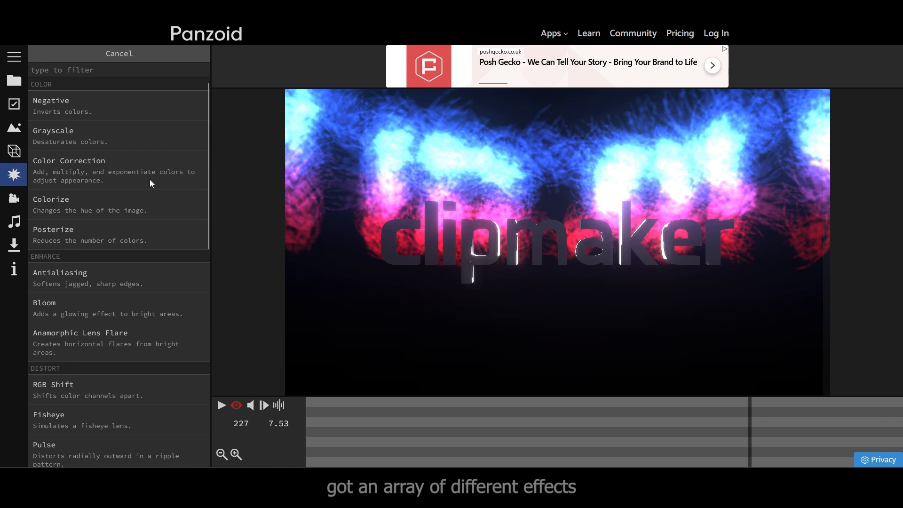
scroll("down", 3)
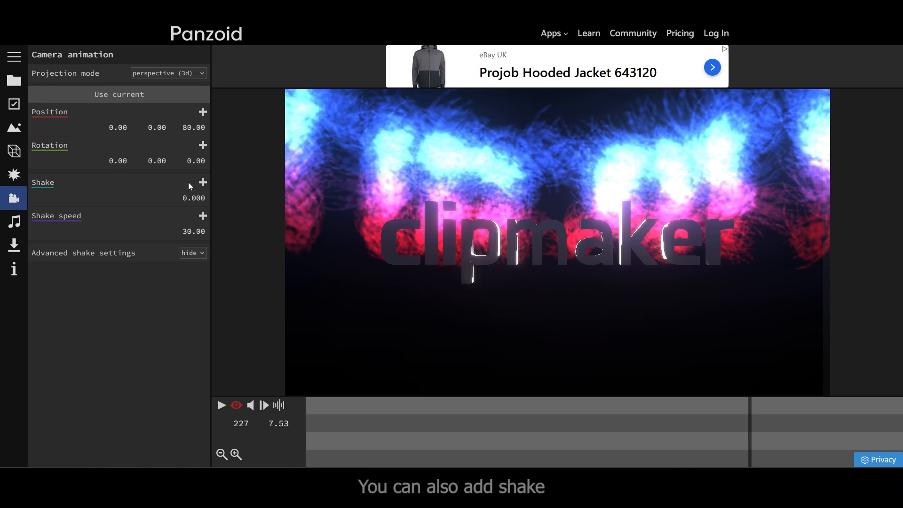
mouse_move(121, 181)
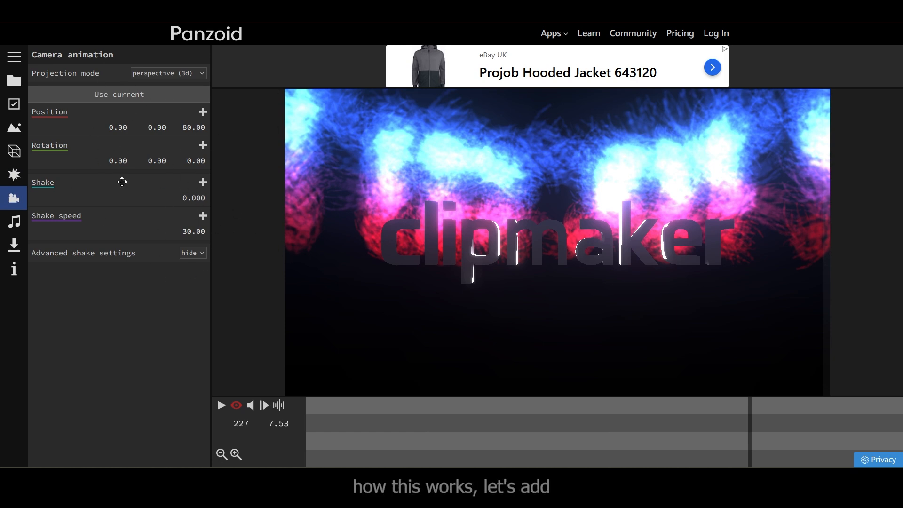
Load a music file into the audio track, then return to the camera animation settings
left_click(14, 222)
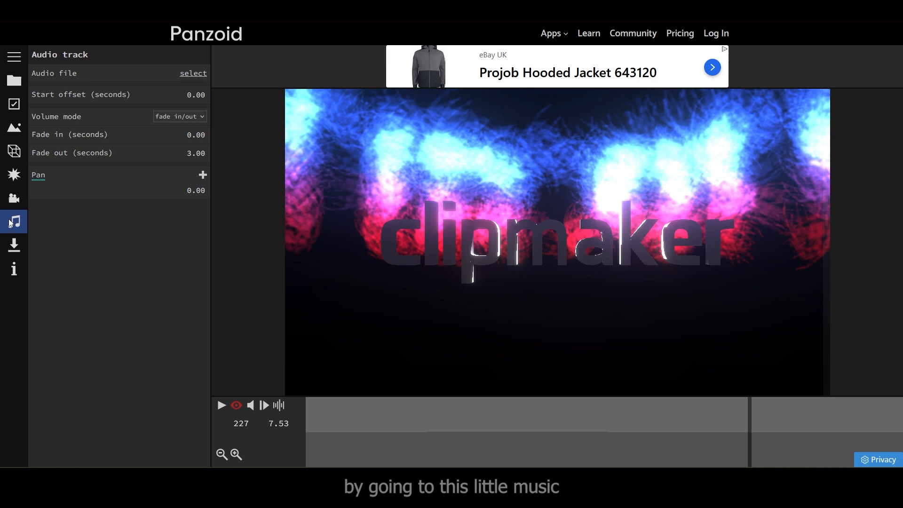
left_click(192, 74)
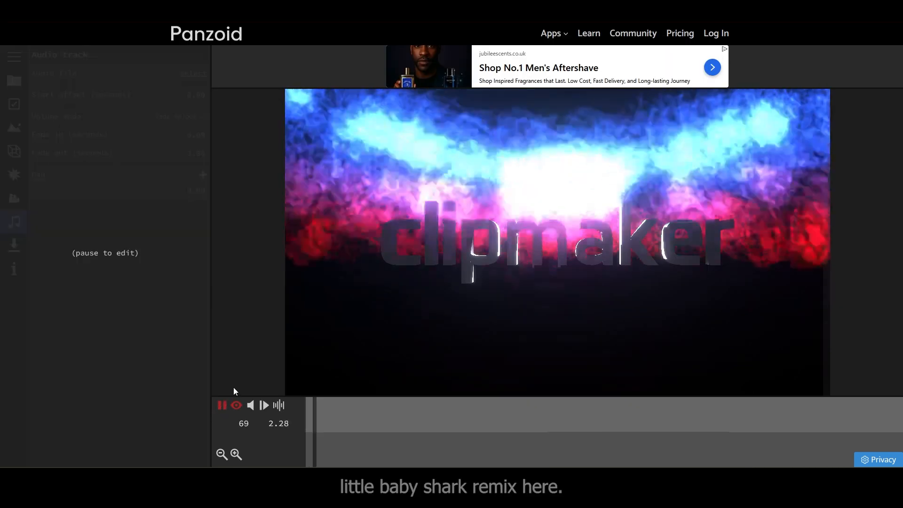
left_click(222, 404)
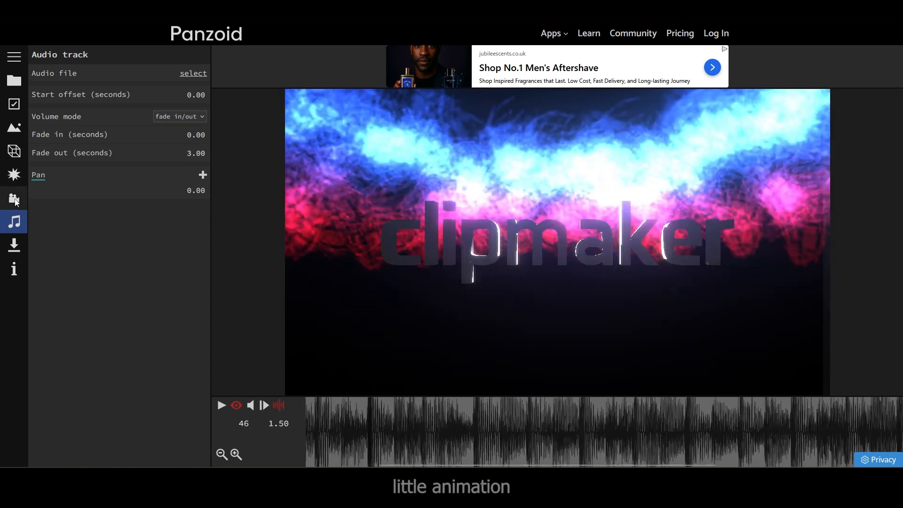
left_click(14, 199)
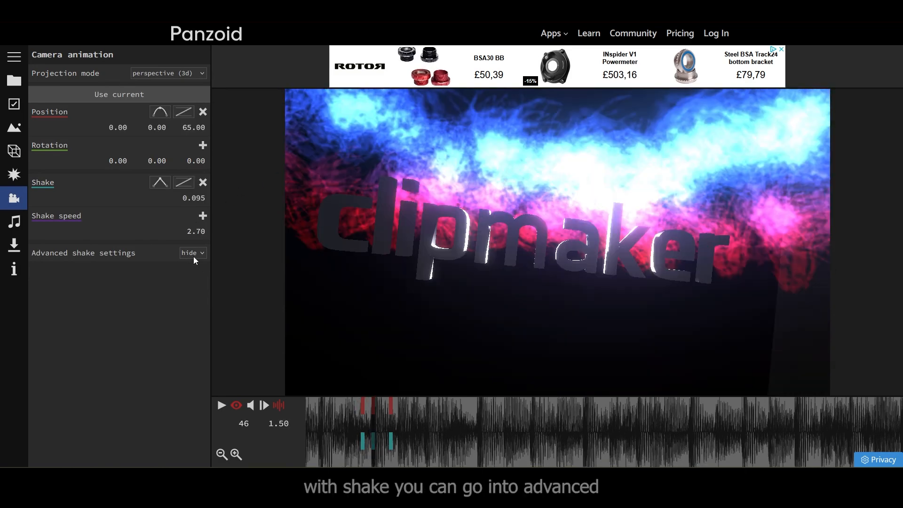
Show the advanced shake settings and set the x/y shake mode to move instead of rotate
left_click(190, 253)
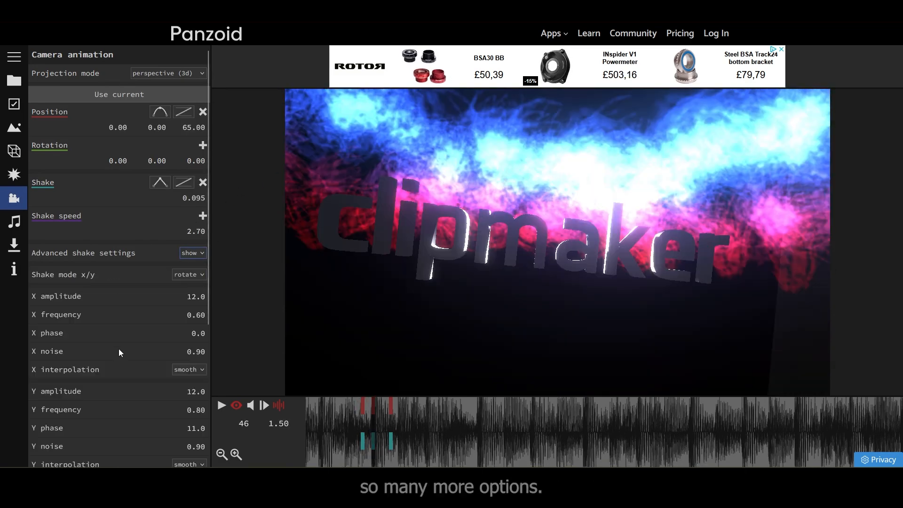
scroll("down", 3)
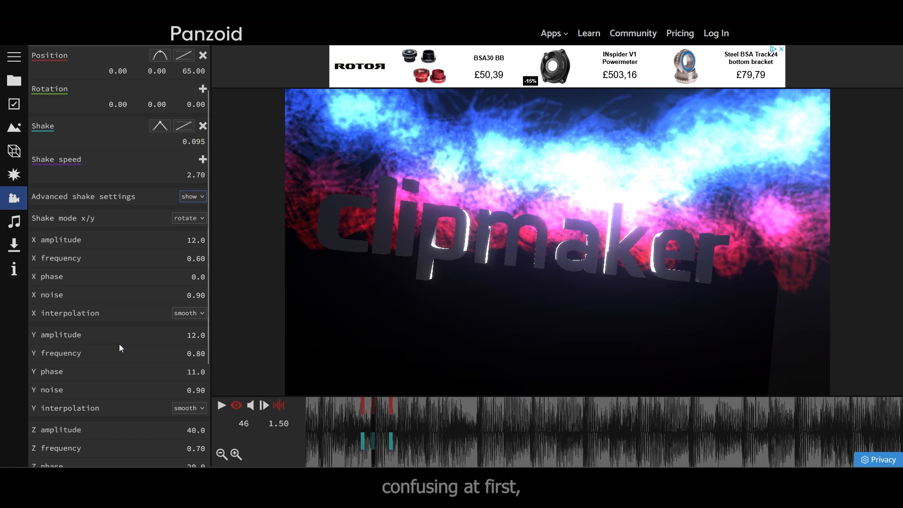
scroll("down", 3)
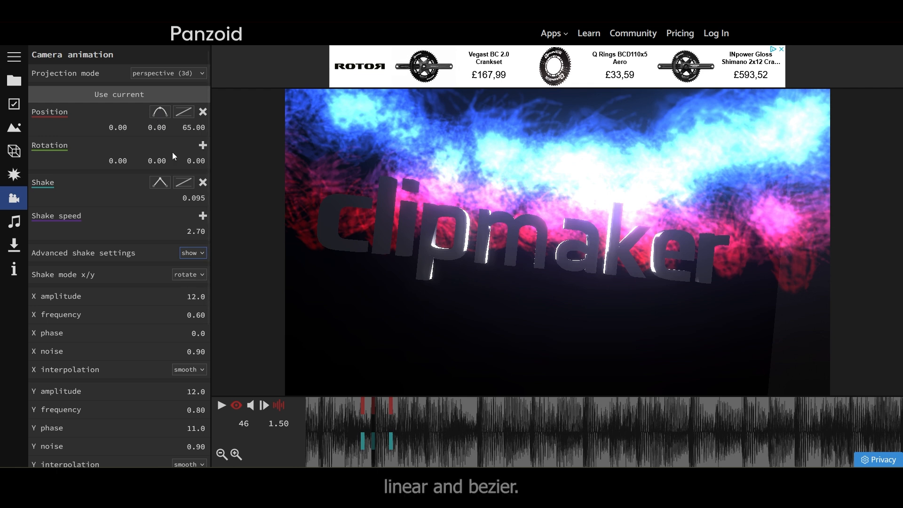
left_click(189, 256)
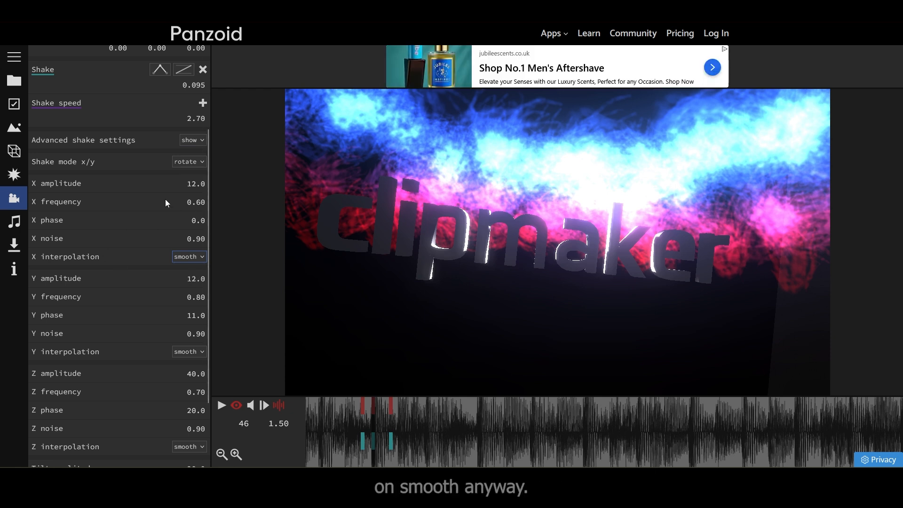
scroll("down", 3)
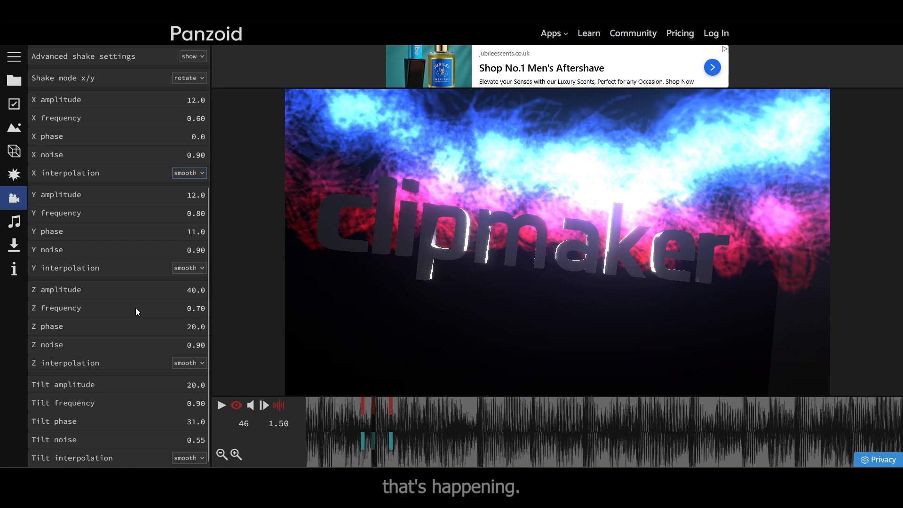
mouse_move(113, 325)
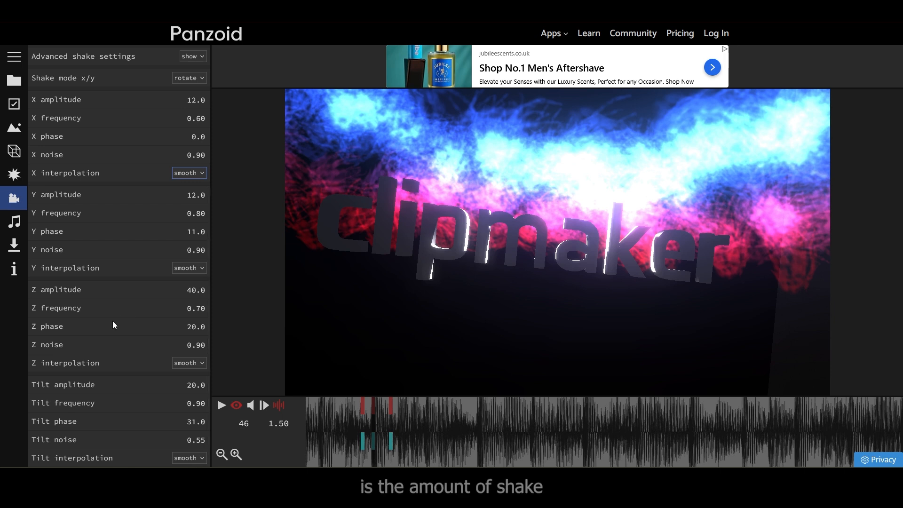
mouse_move(162, 330)
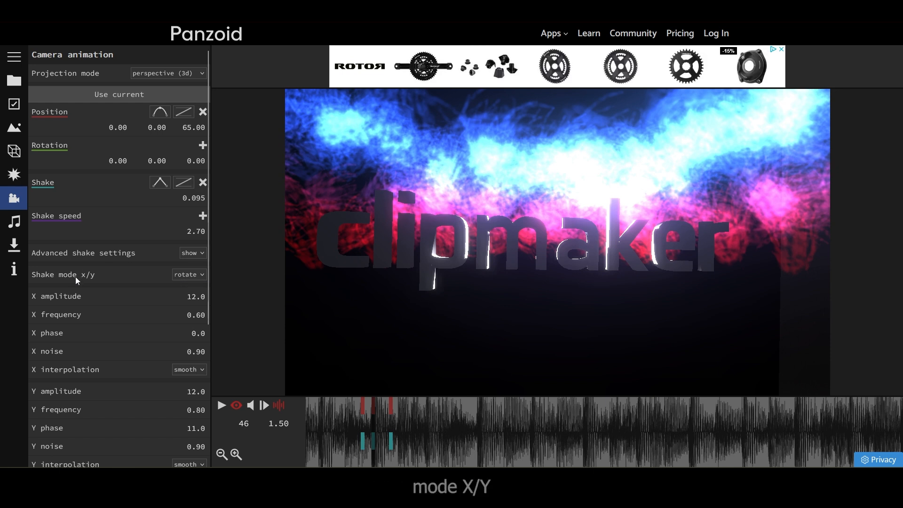
left_click(189, 274)
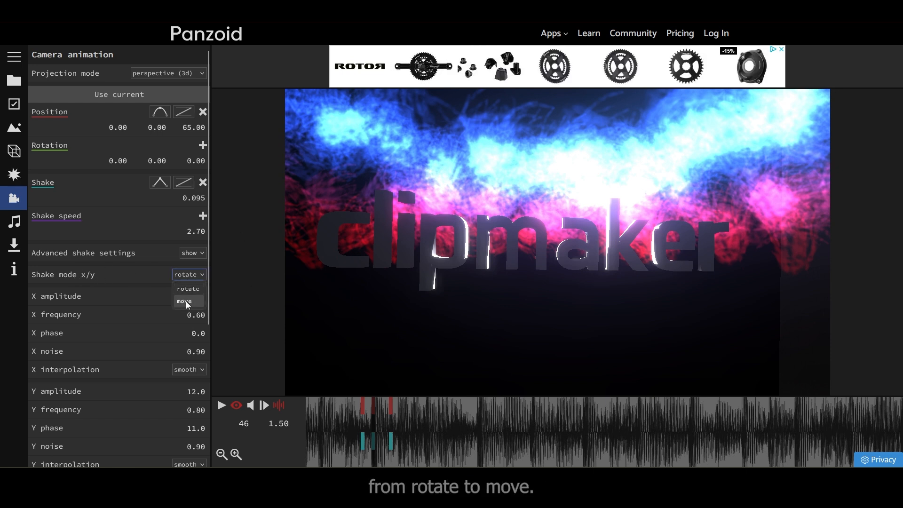
left_click(185, 301)
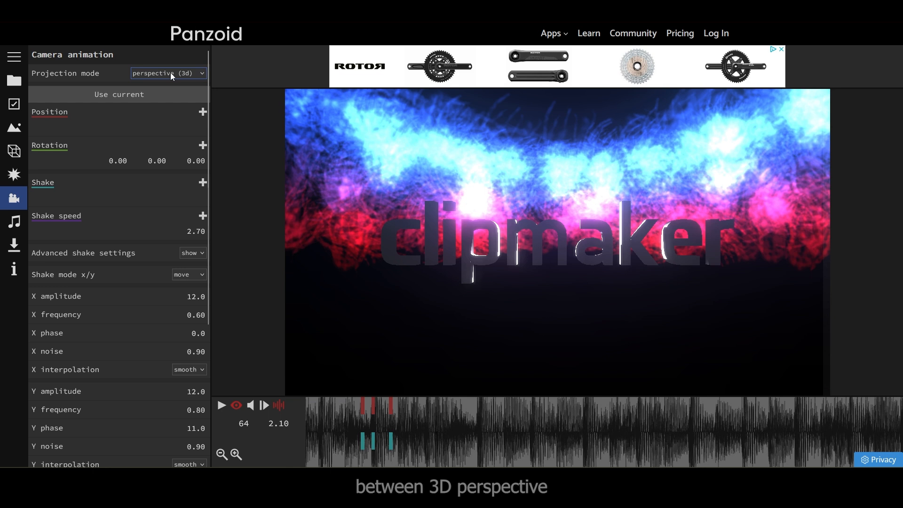
Set camera projection to orthographic 2D, make the track volume custom, and toggle mute
left_click(167, 73)
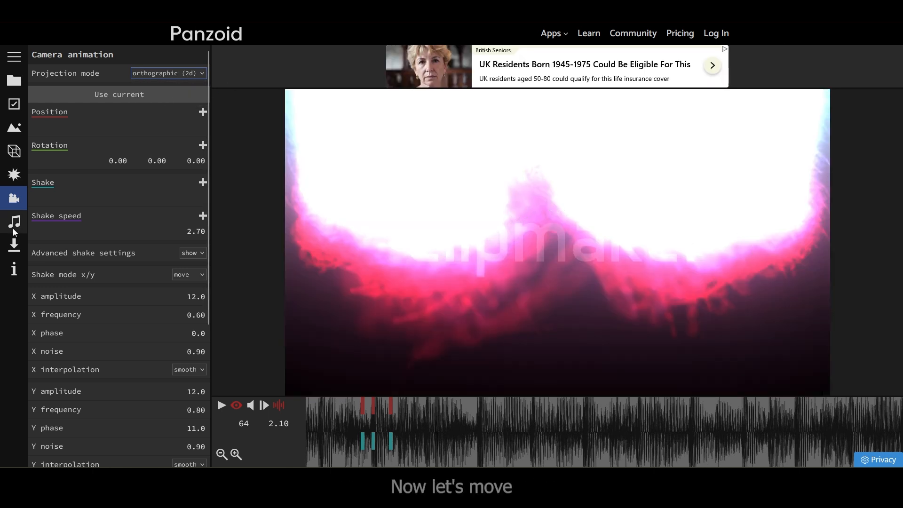
left_click(14, 221)
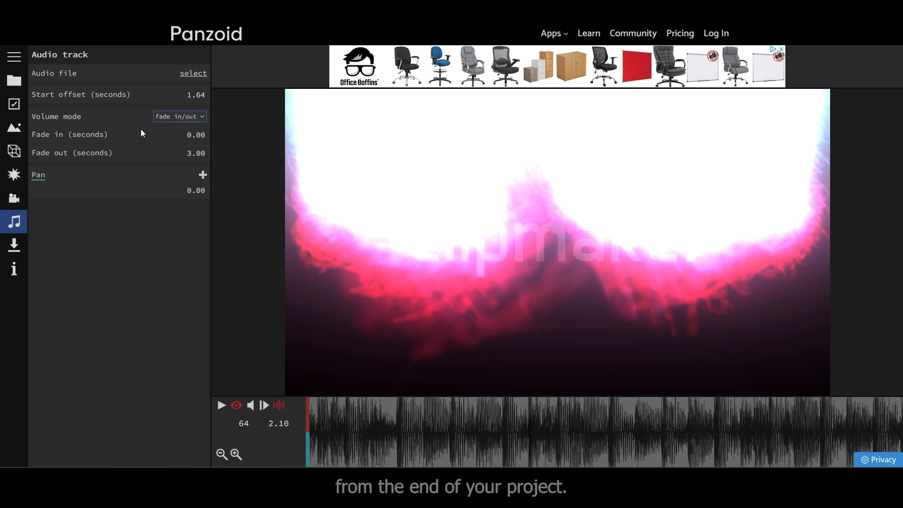
left_click(179, 116)
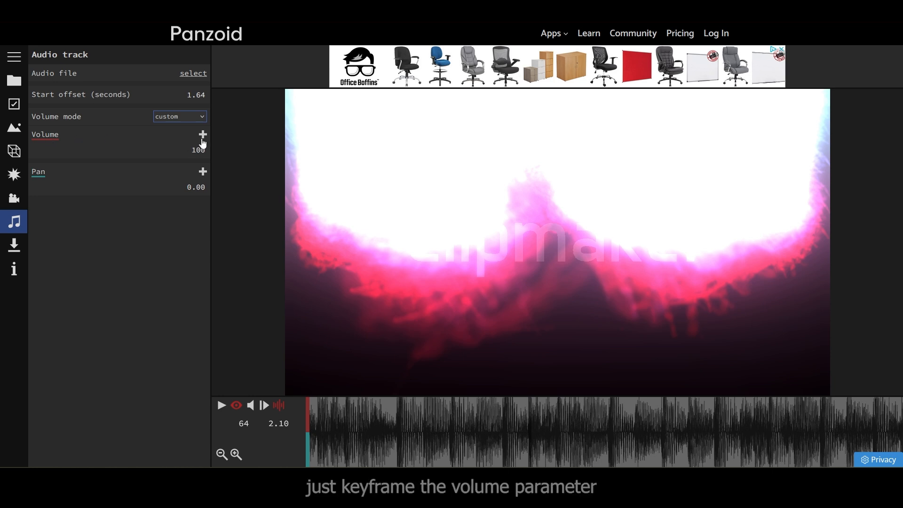
mouse_move(202, 134)
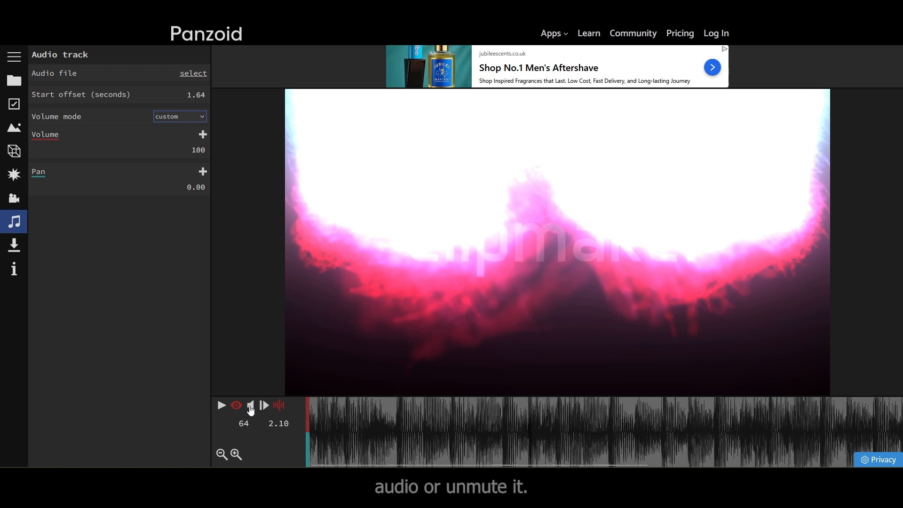
left_click(250, 404)
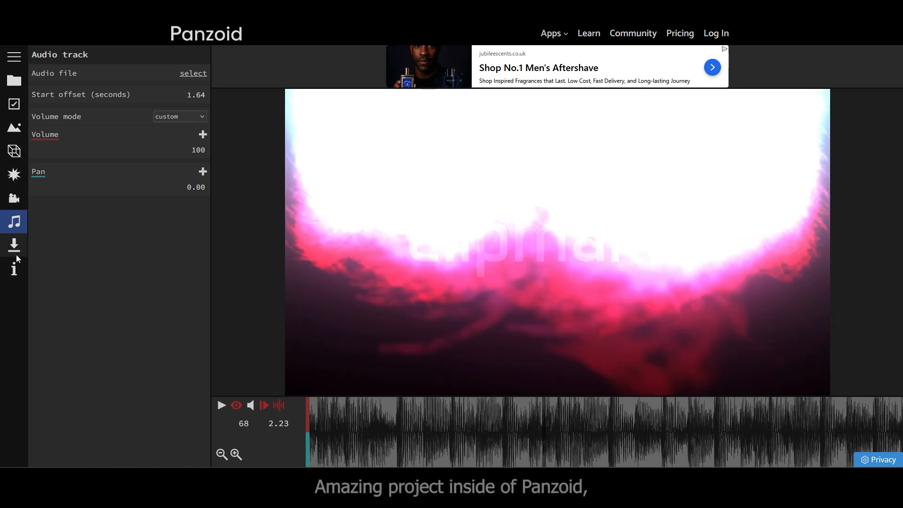
Render the clip at balanced quality in .mkv (vp8/opus) format from the Download panel
left_click(14, 244)
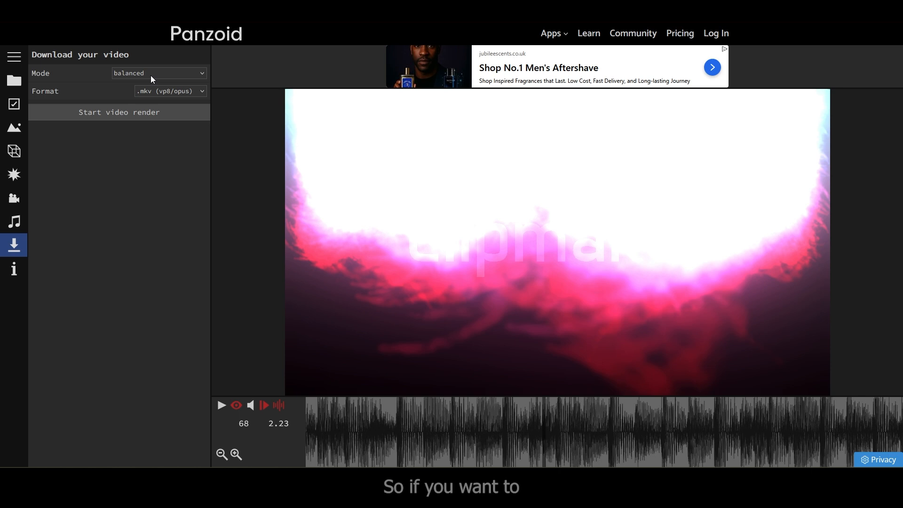
left_click(158, 73)
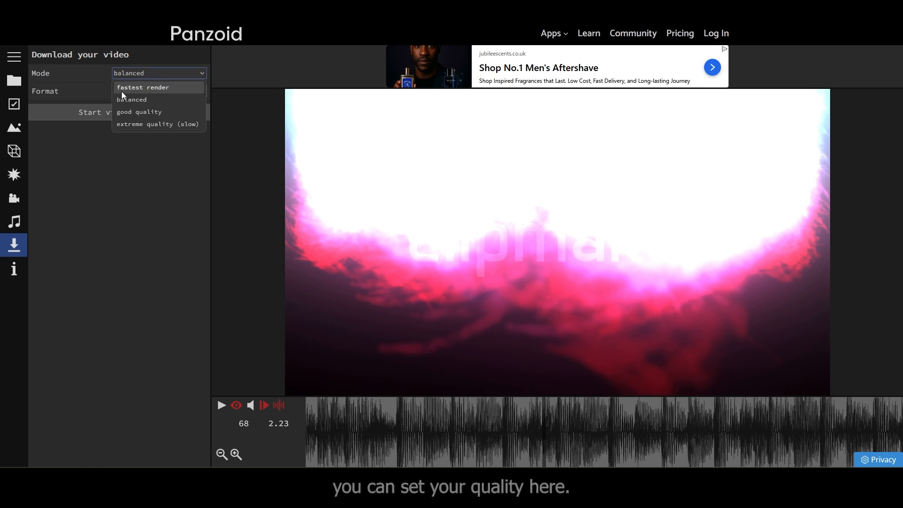
mouse_move(132, 99)
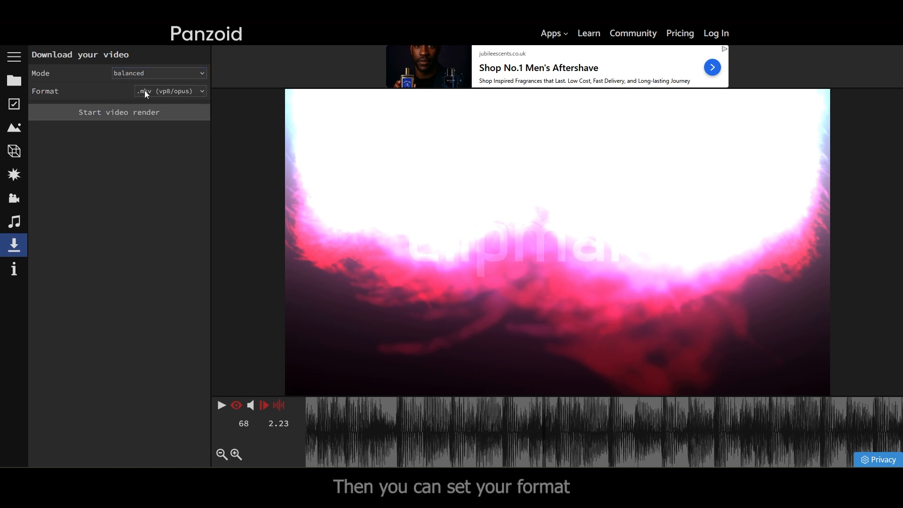
left_click(168, 92)
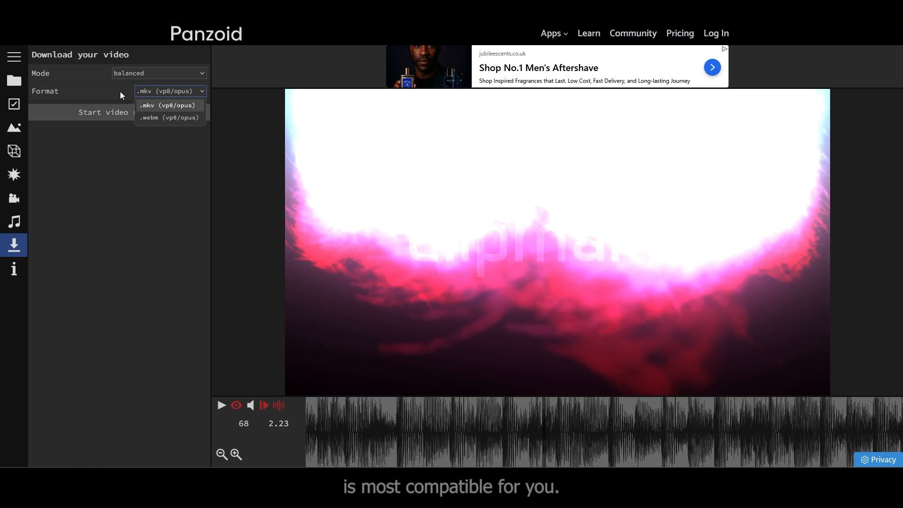
left_click(103, 112)
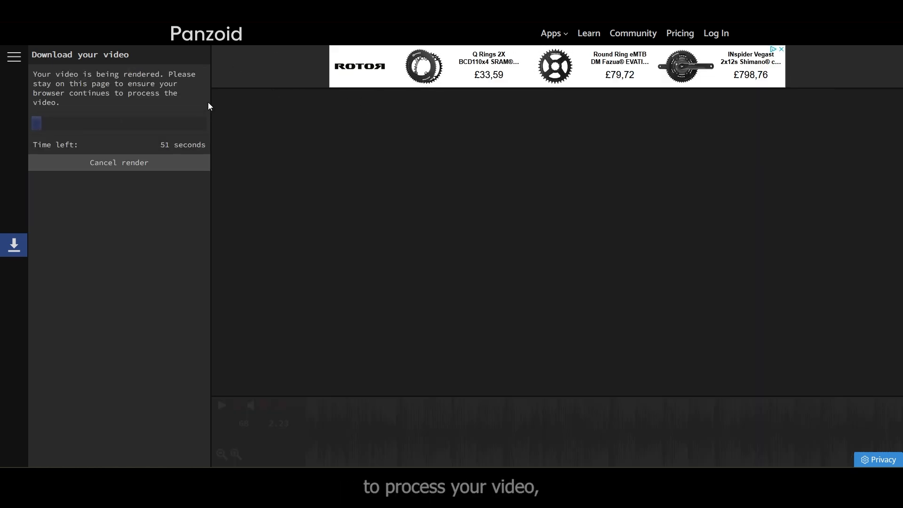
mouse_move(176, 114)
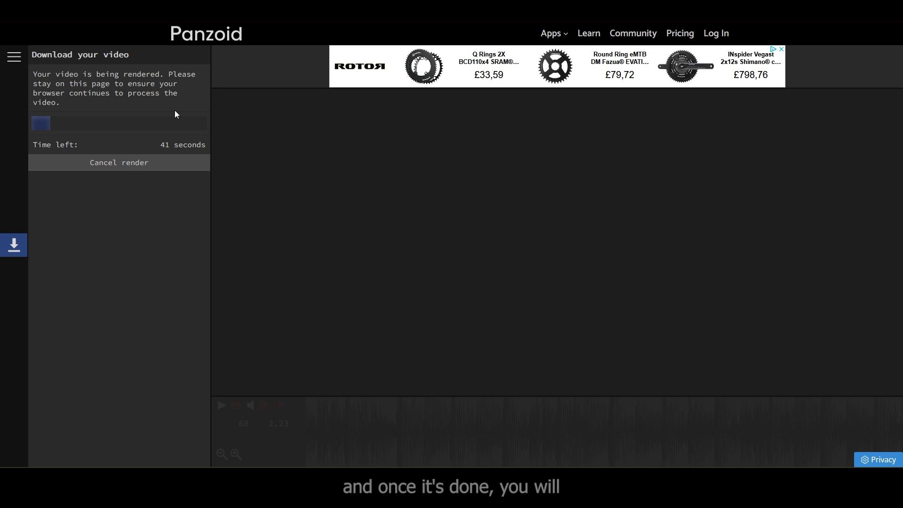